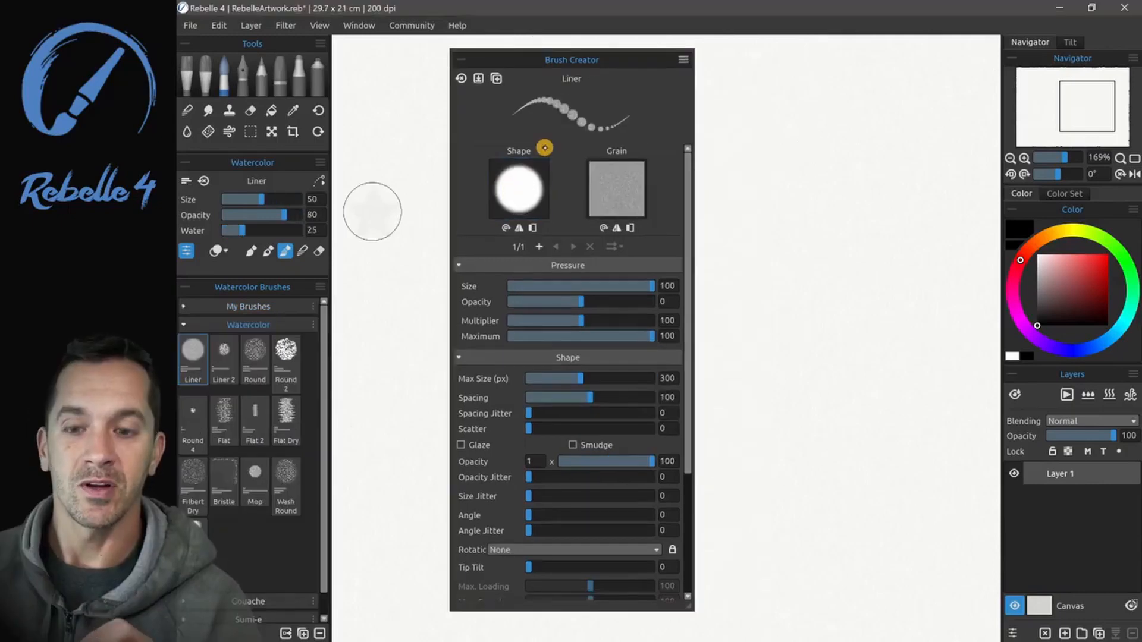
Step: Open the shape Image Library and pick a shape image for the Liner brush
click(518, 189)
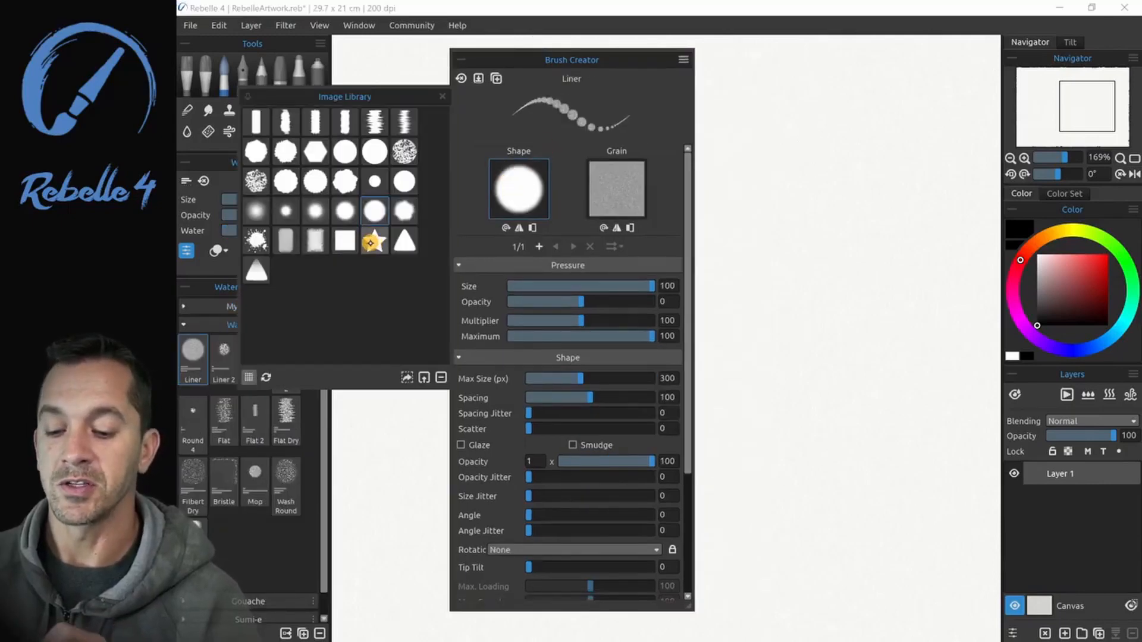
click(405, 240)
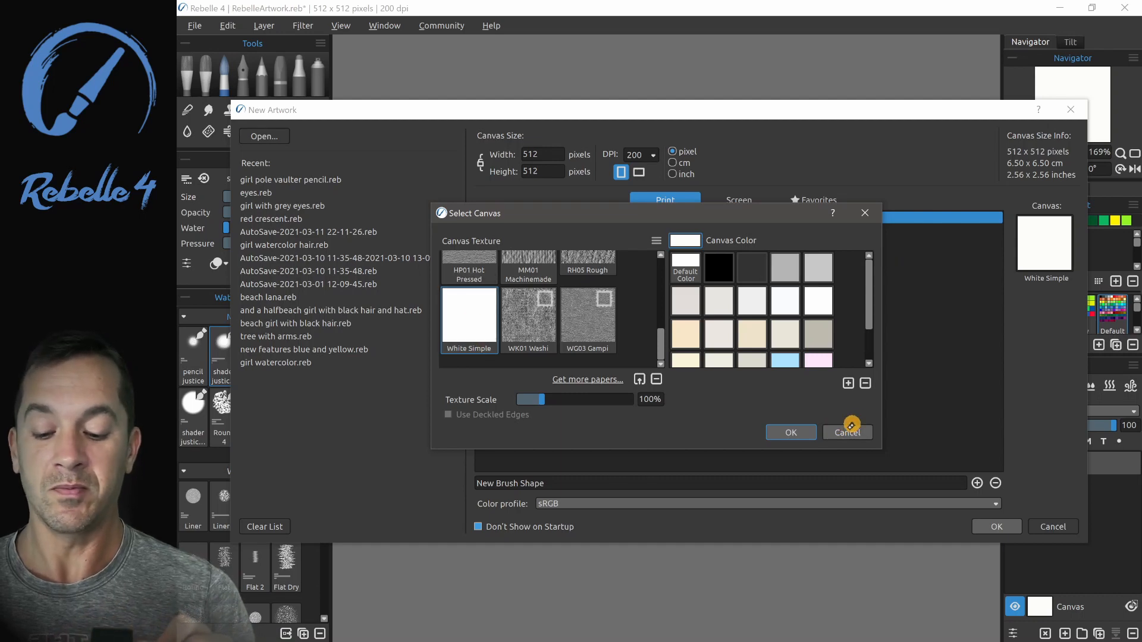
Step: Dismiss the canvas choices and create the New Brush Shape 512×512 artwork
click(847, 432)
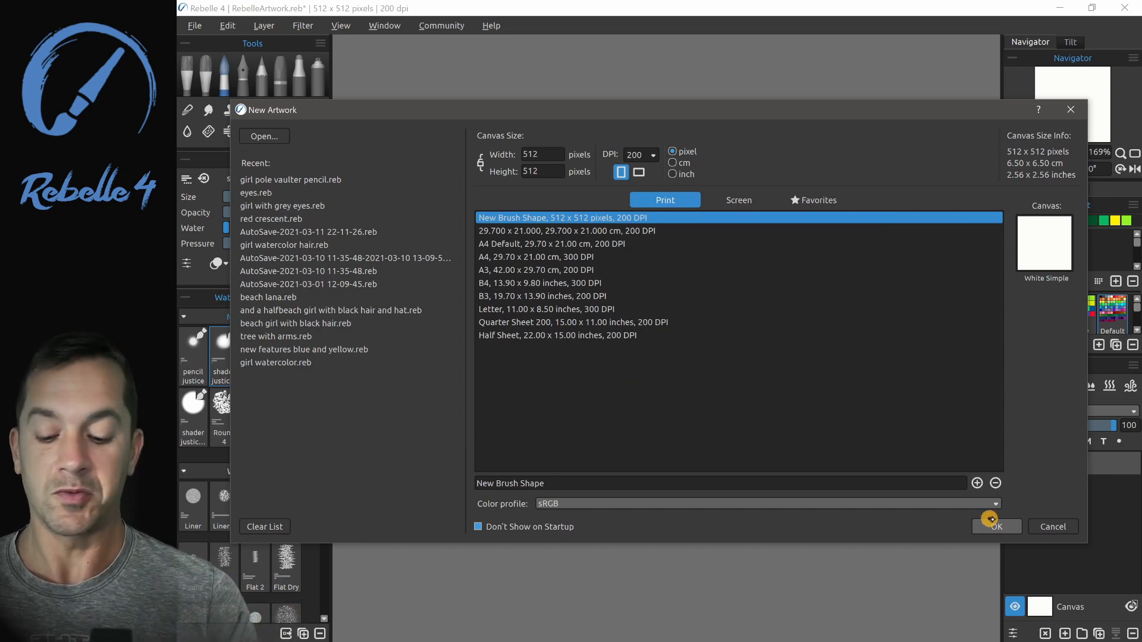
click(997, 527)
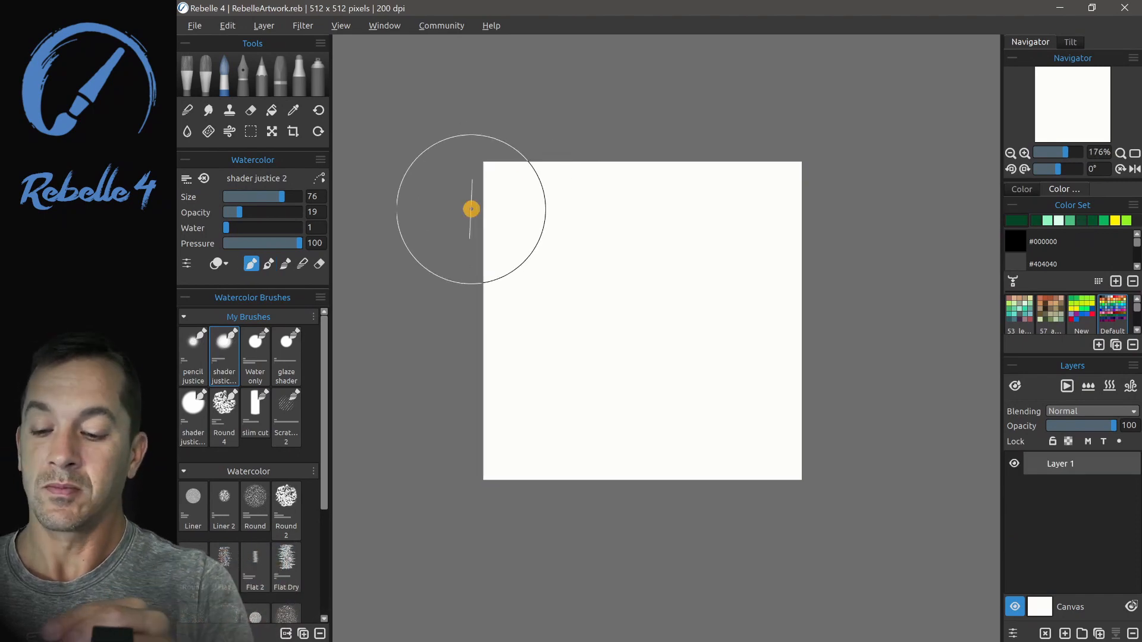
Step: Paint green around the canvas to carve out a white arch shape
drag(470, 209, 619, 171)
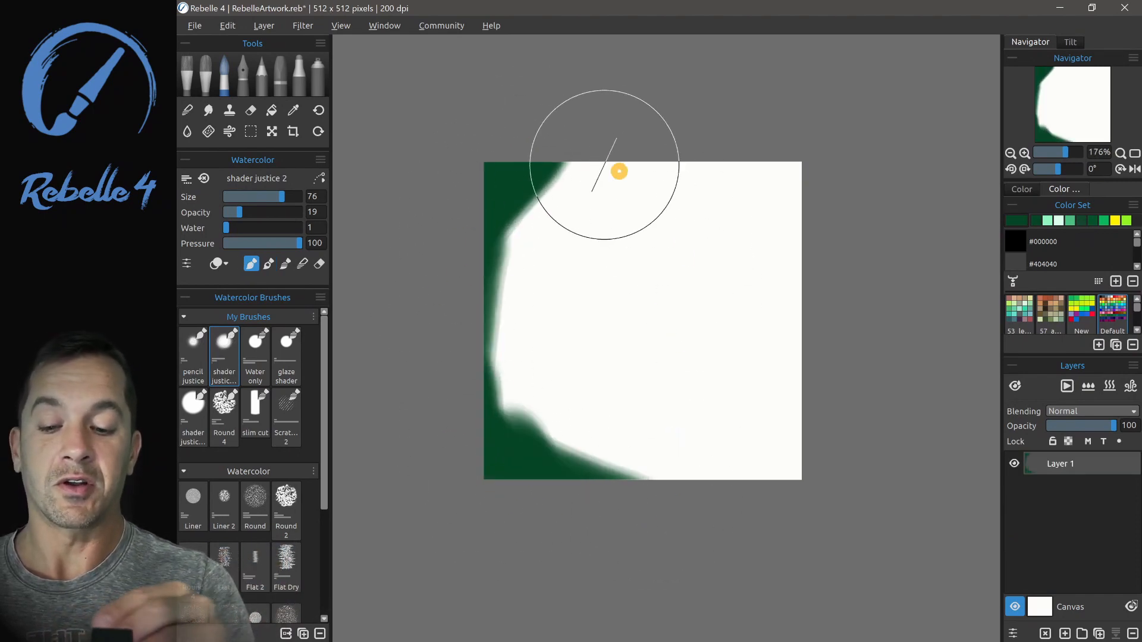
drag(618, 171, 558, 474)
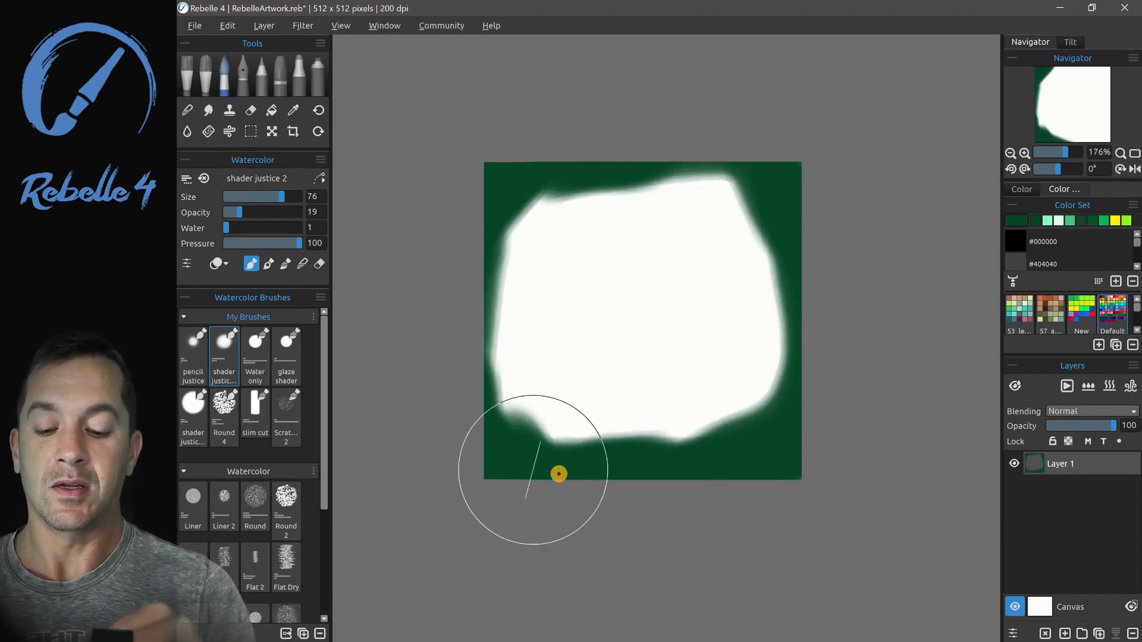
drag(559, 475, 636, 368)
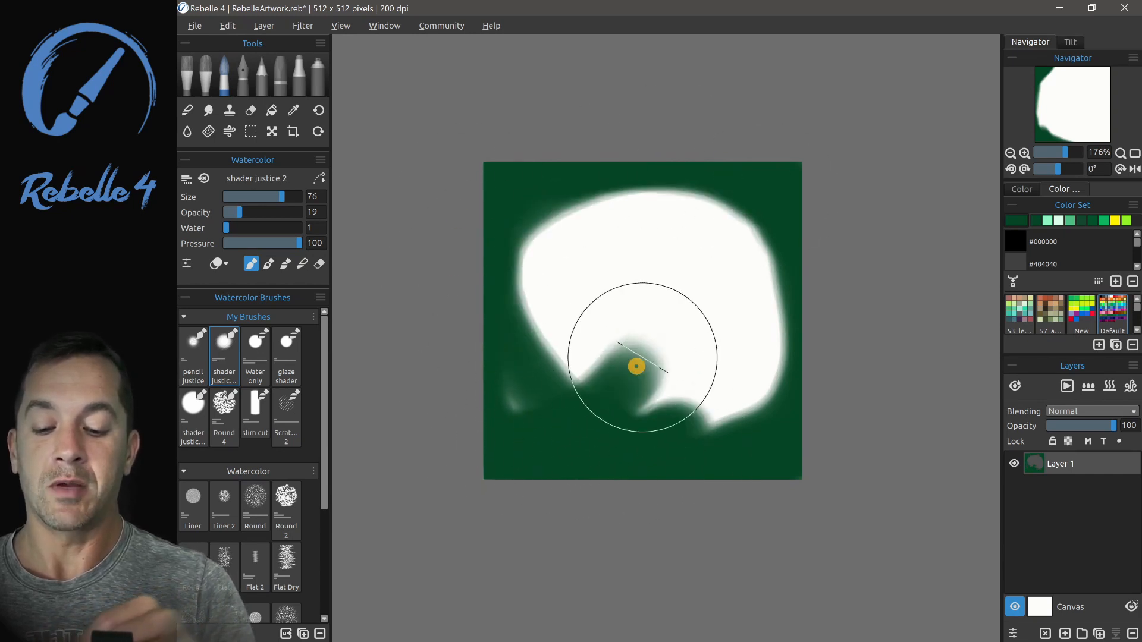
drag(635, 367, 518, 401)
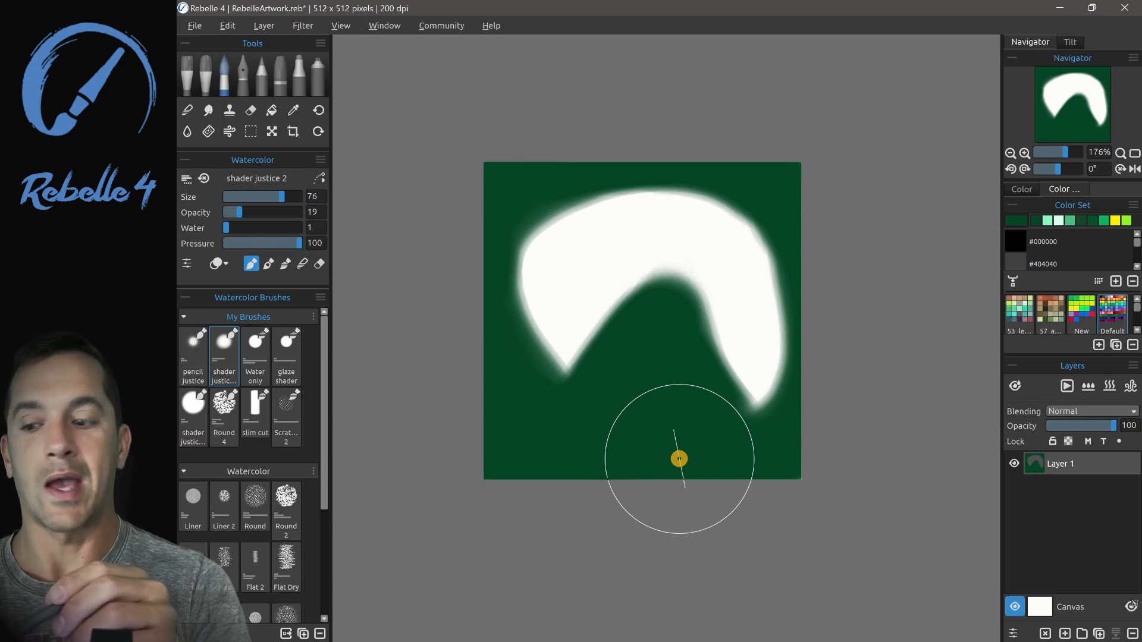
Step: Import the painted arch as the brush shape and paint a test stroke with it
click(187, 264)
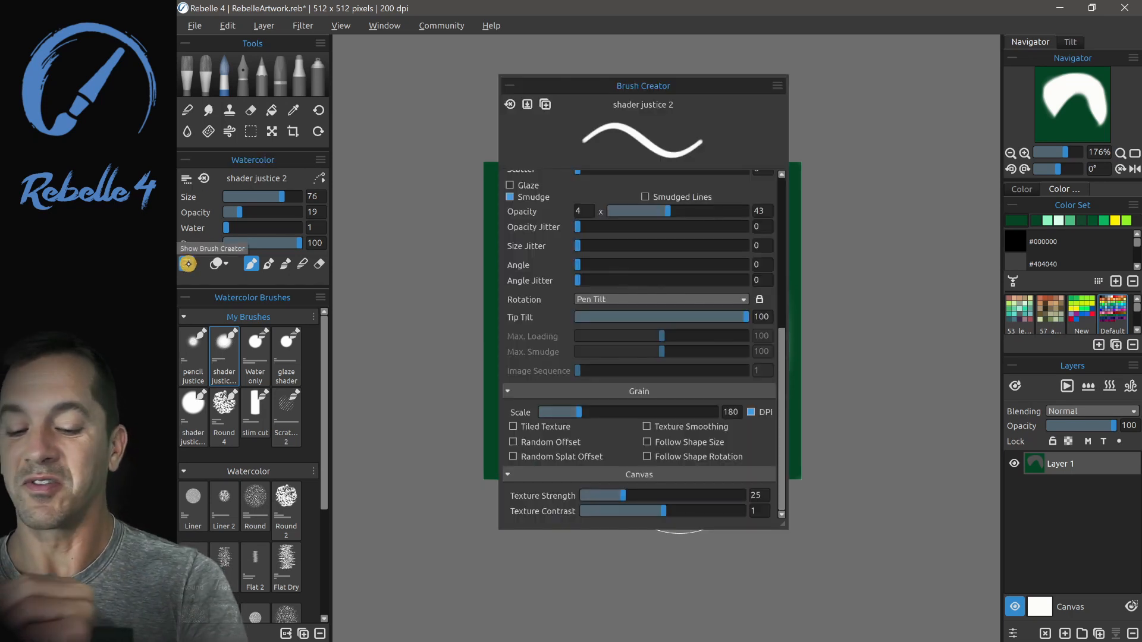
drag(643, 85, 744, 87)
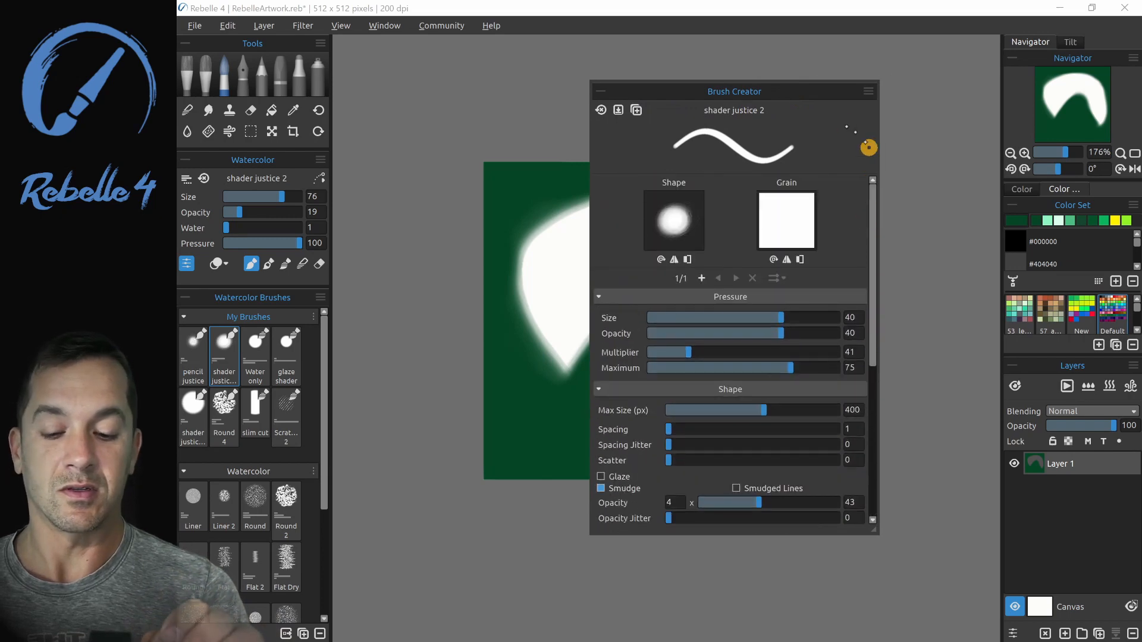
click(673, 220)
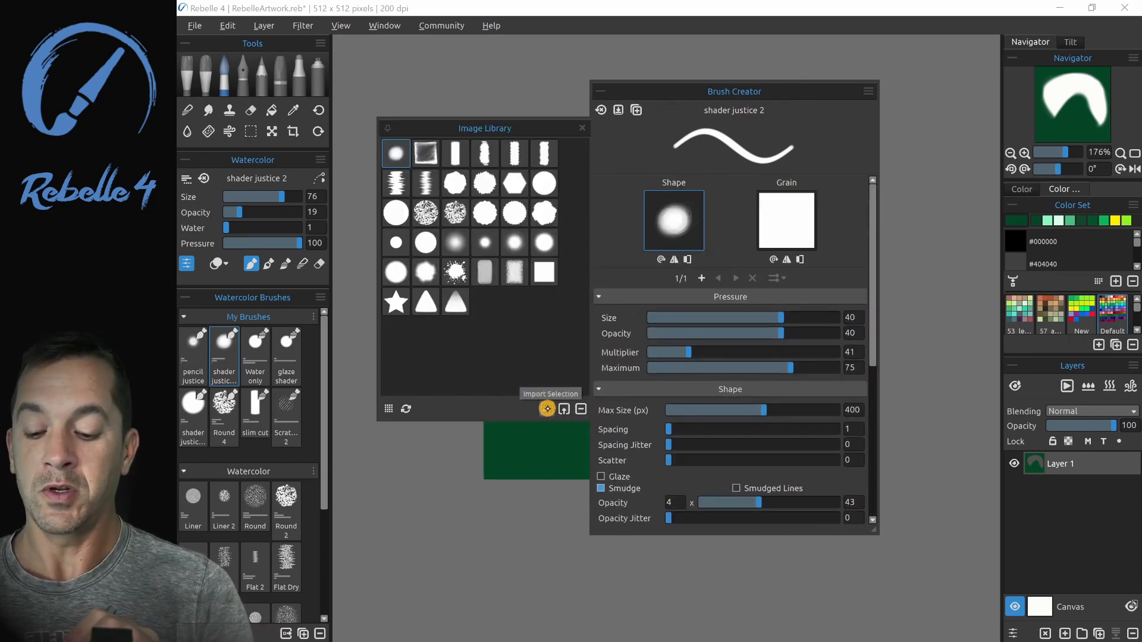
click(395, 154)
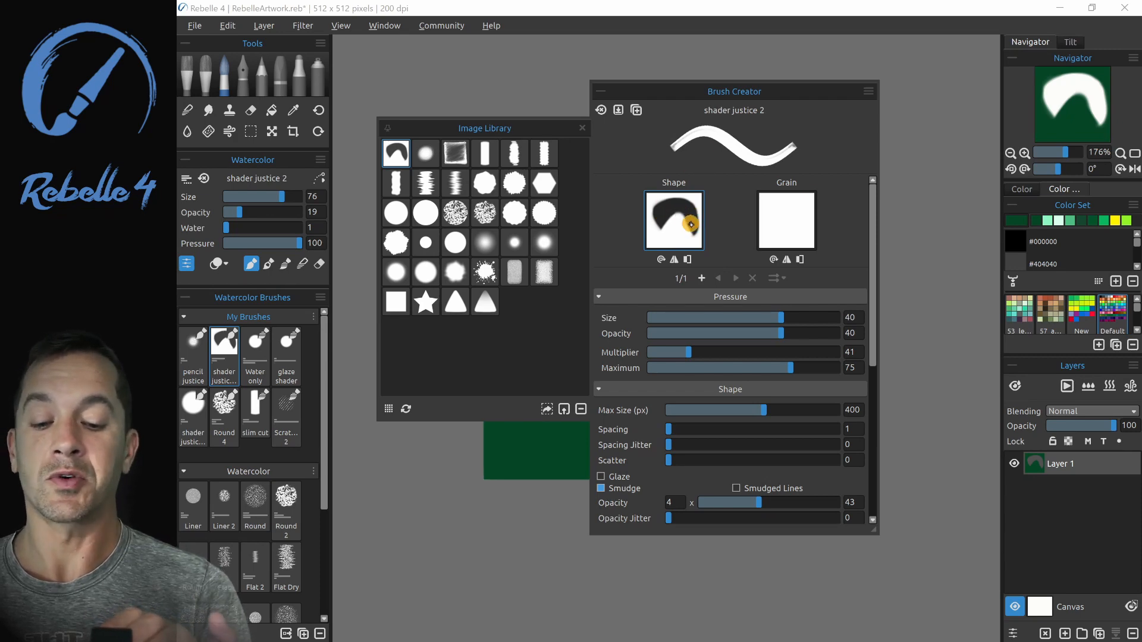
mouse_move(676, 261)
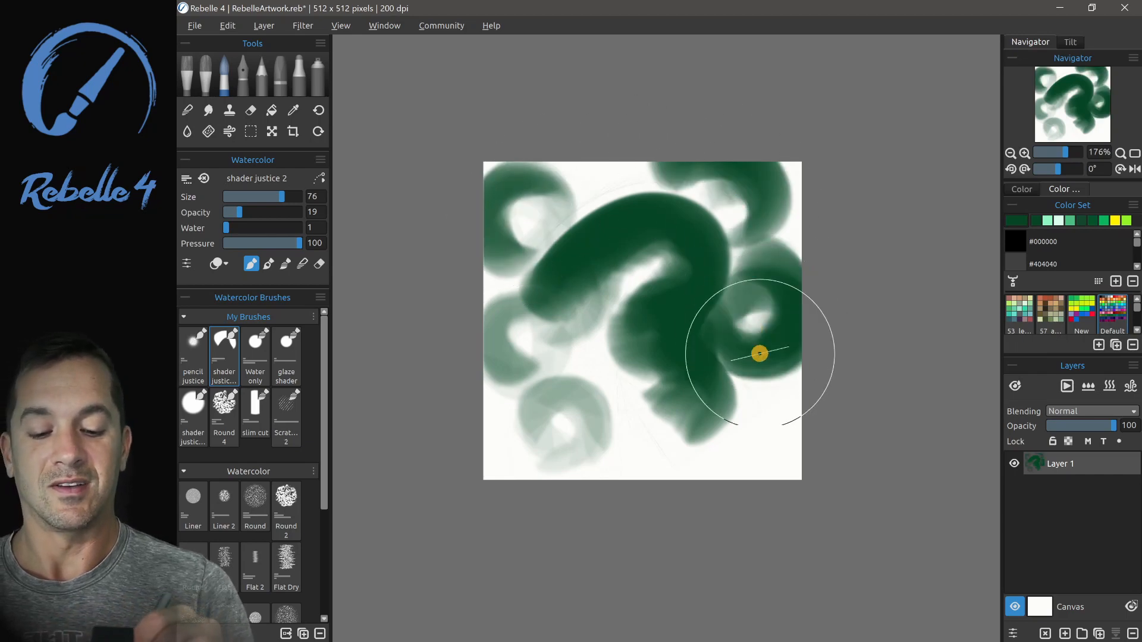
drag(757, 354, 758, 391)
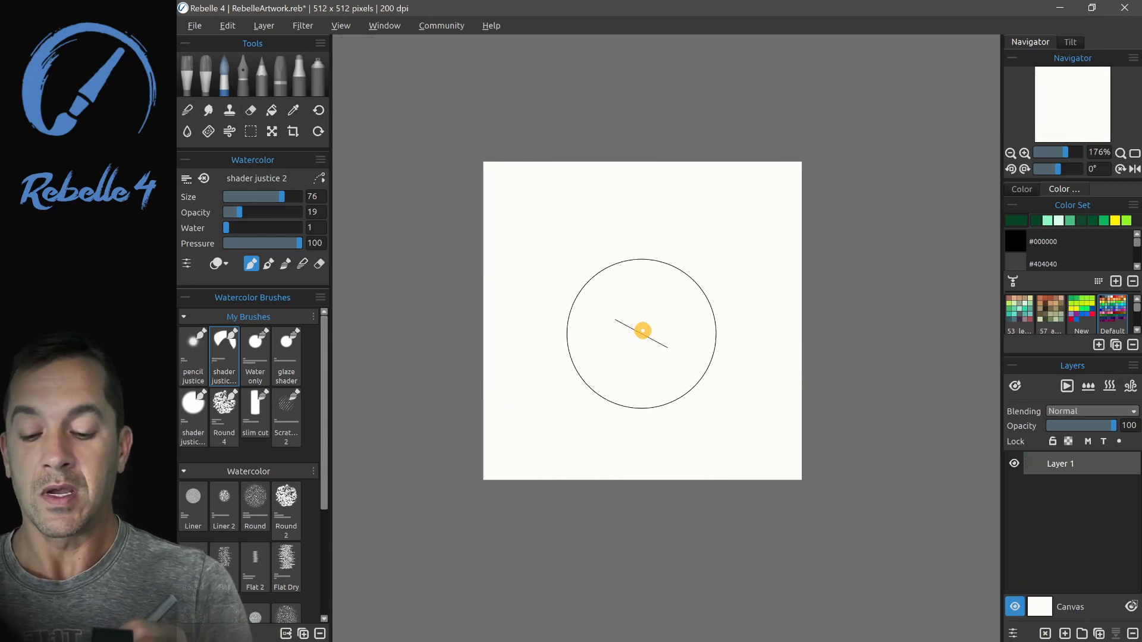
Step: Dab a green ring in the canvas centre and choose a new shape image for the brush
drag(643, 332, 686, 316)
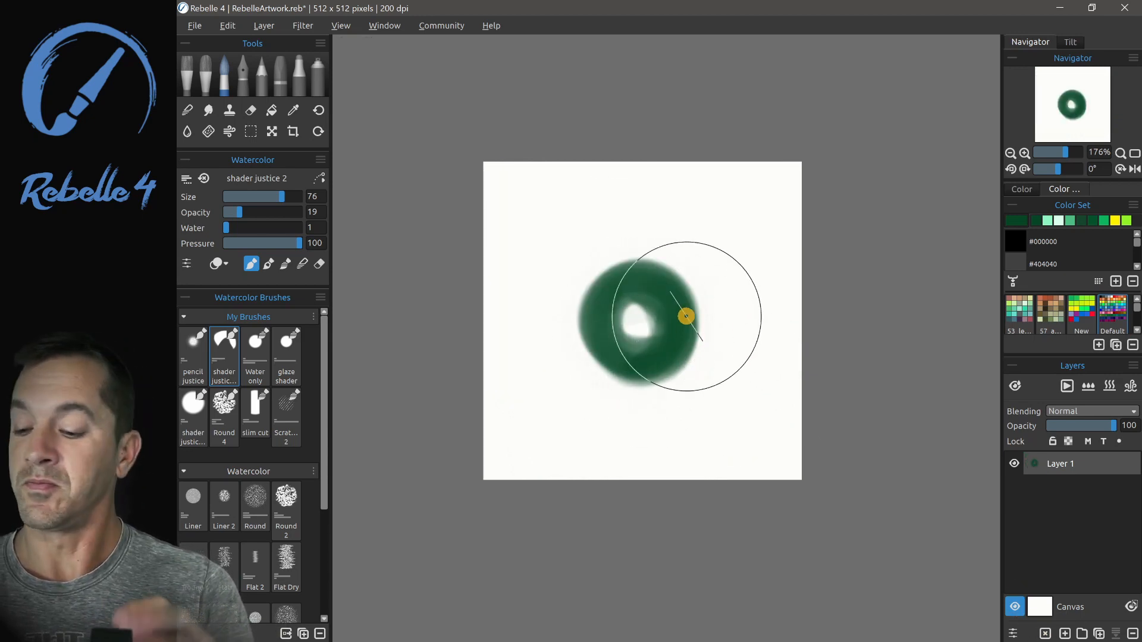
mouse_move(189, 263)
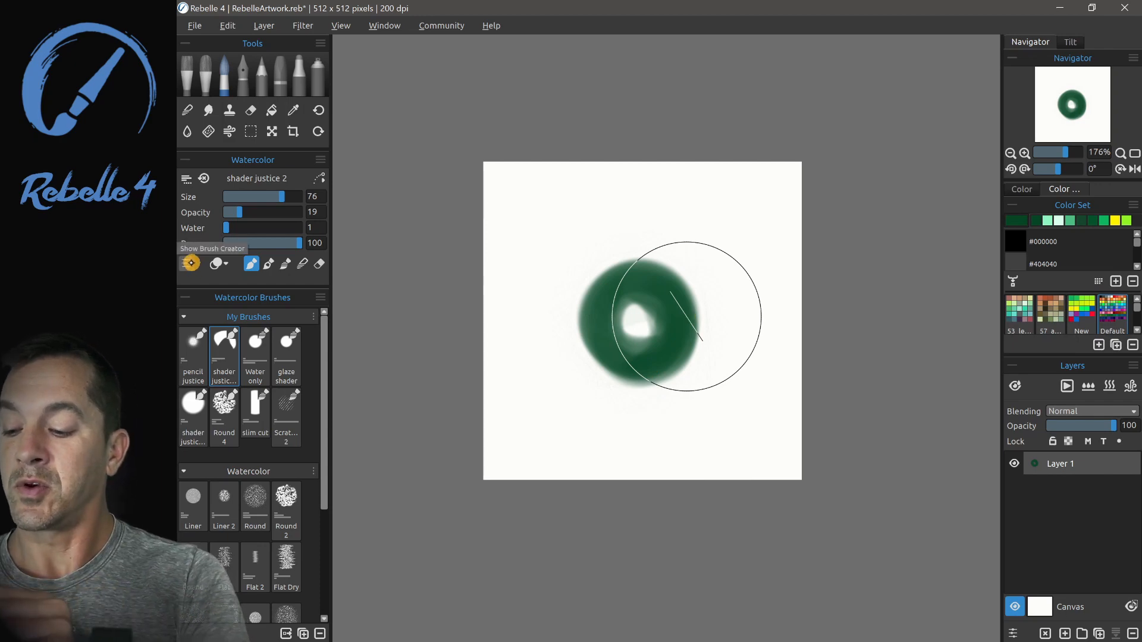
click(189, 263)
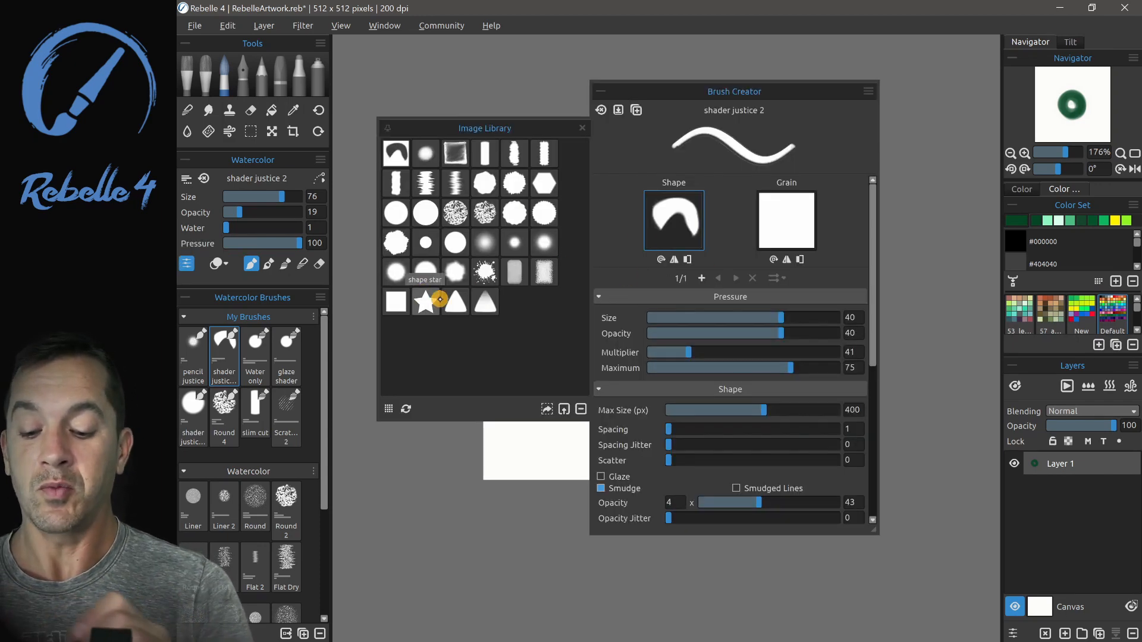
click(395, 153)
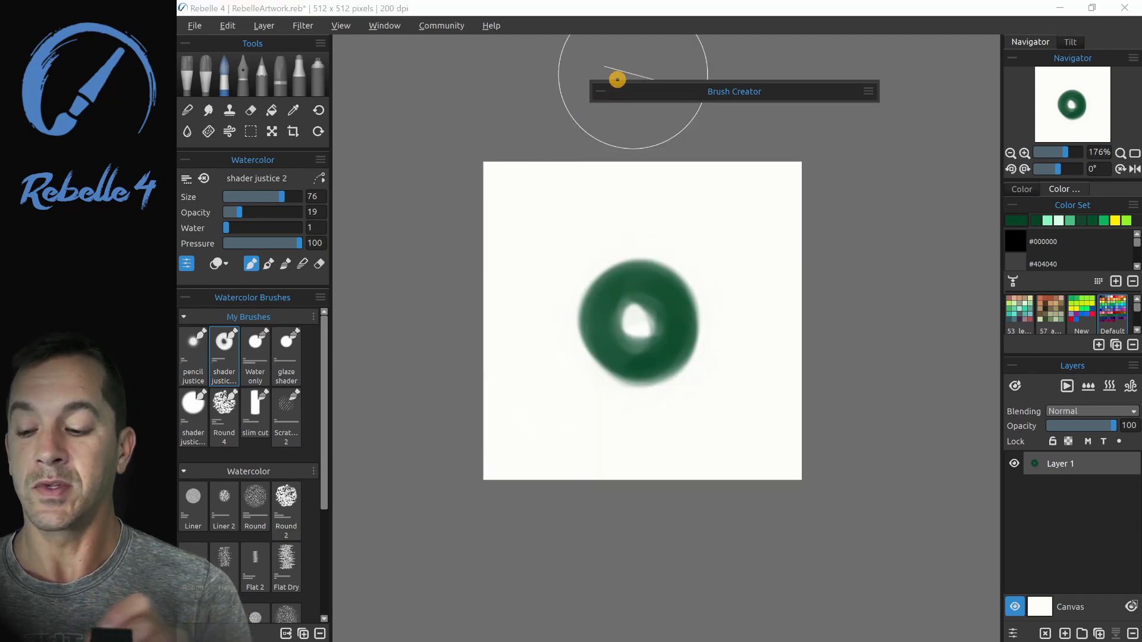
Step: Paint green strokes crossing the ring and bring back the full brush settings
drag(278, 200, 249, 200)
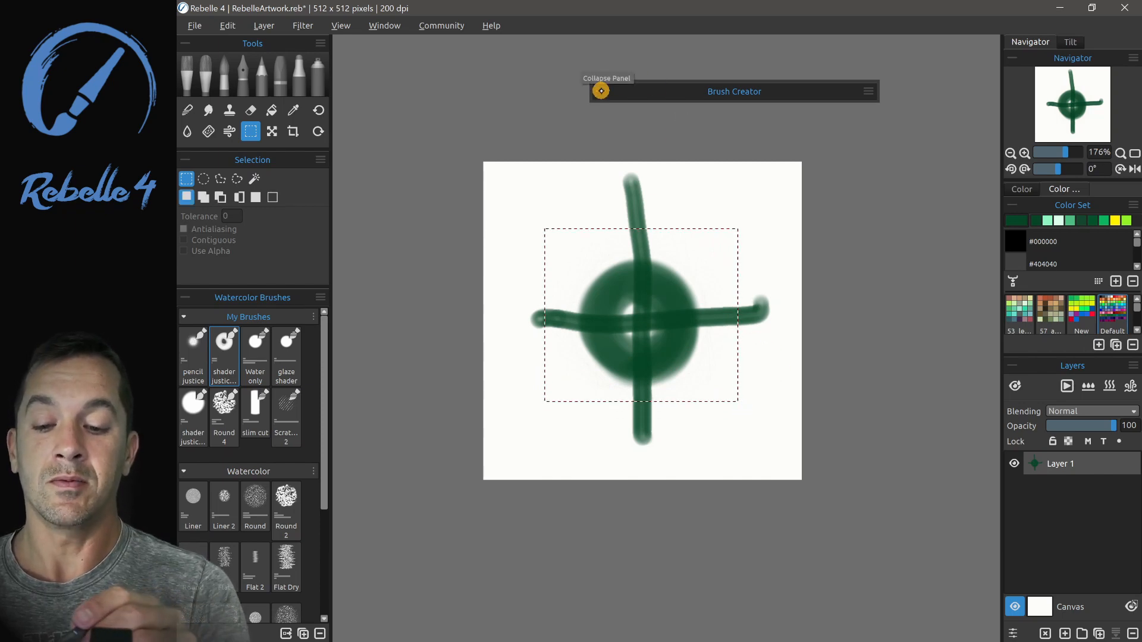
click(601, 92)
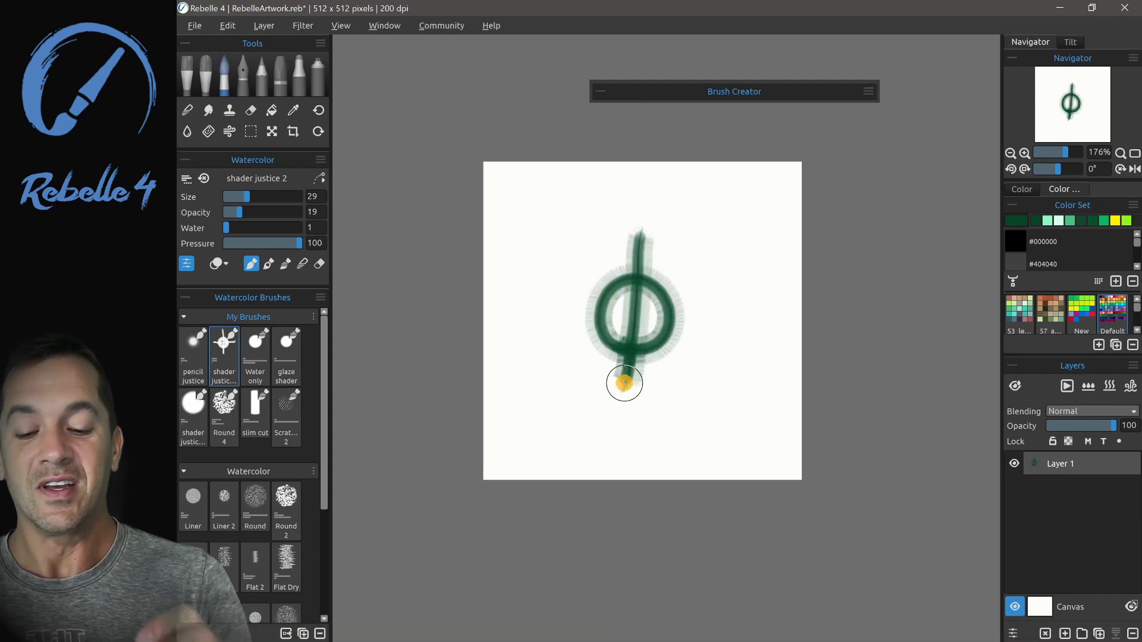
Step: Select a rectangular area around the crossed ring with the Selection tool
click(250, 132)
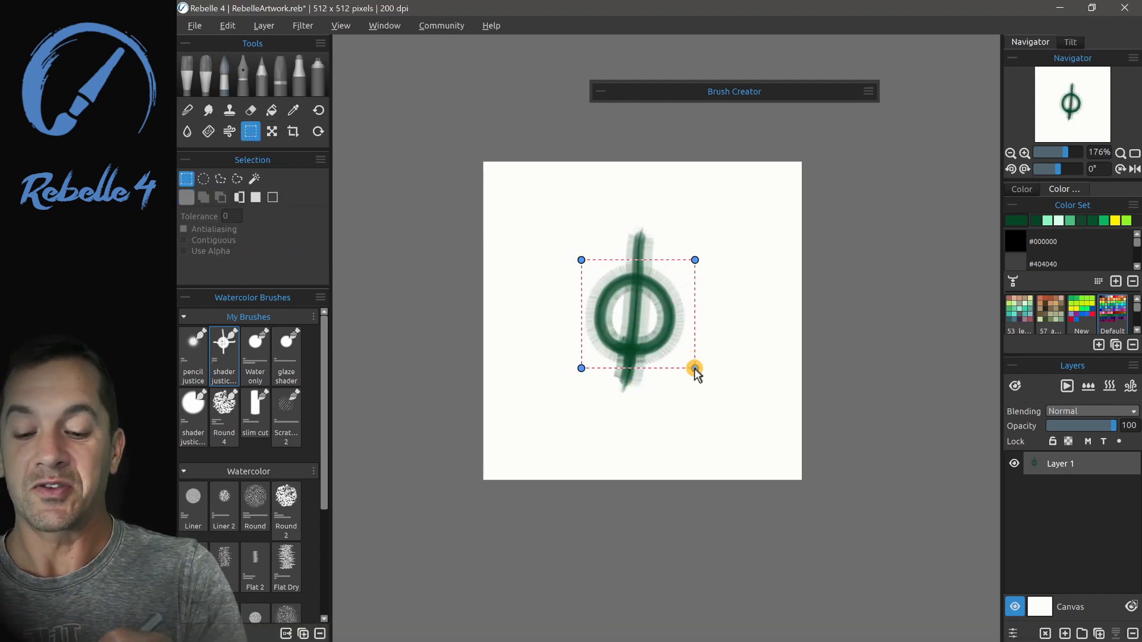
drag(693, 367, 690, 373)
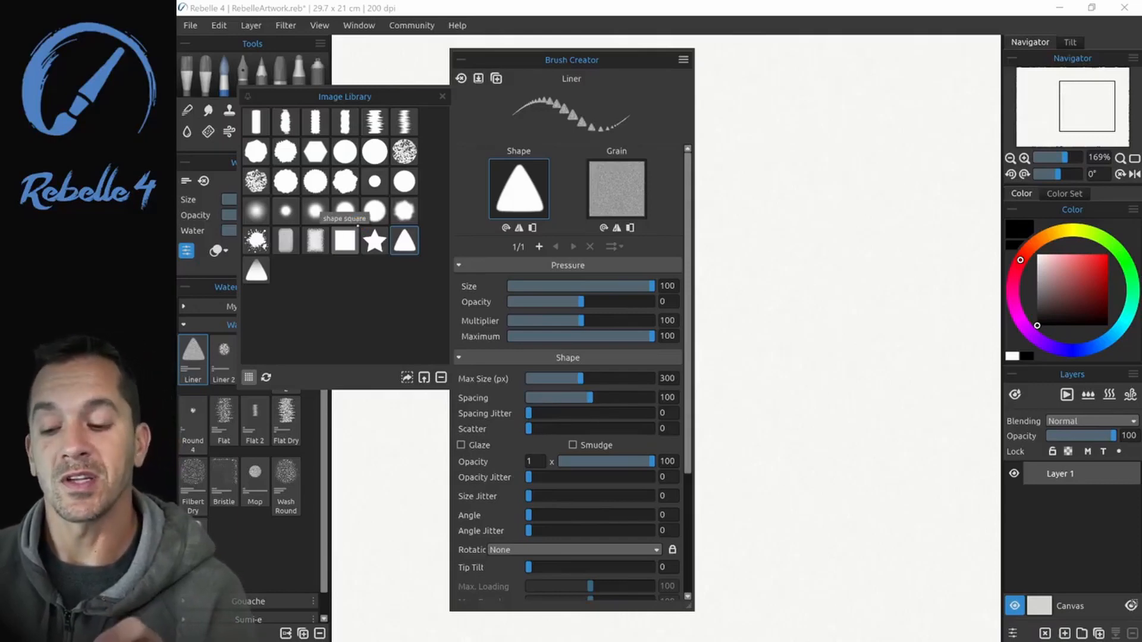
Step: Browse the Brushes folder, try the star as the brush shape, then restore the triangle
click(411, 25)
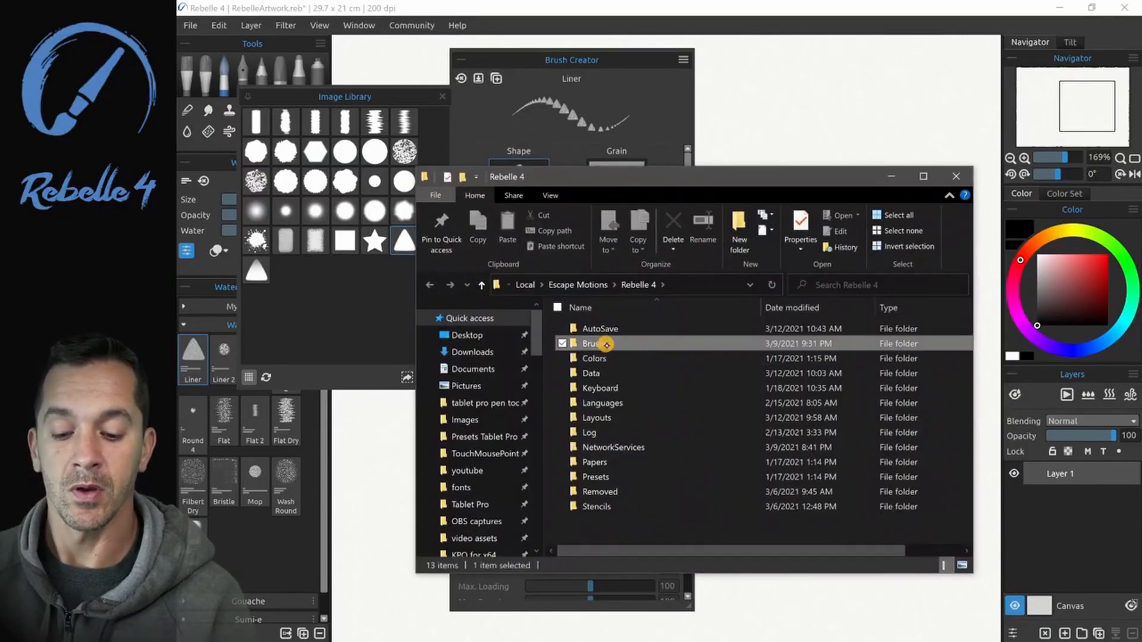
double_click(593, 342)
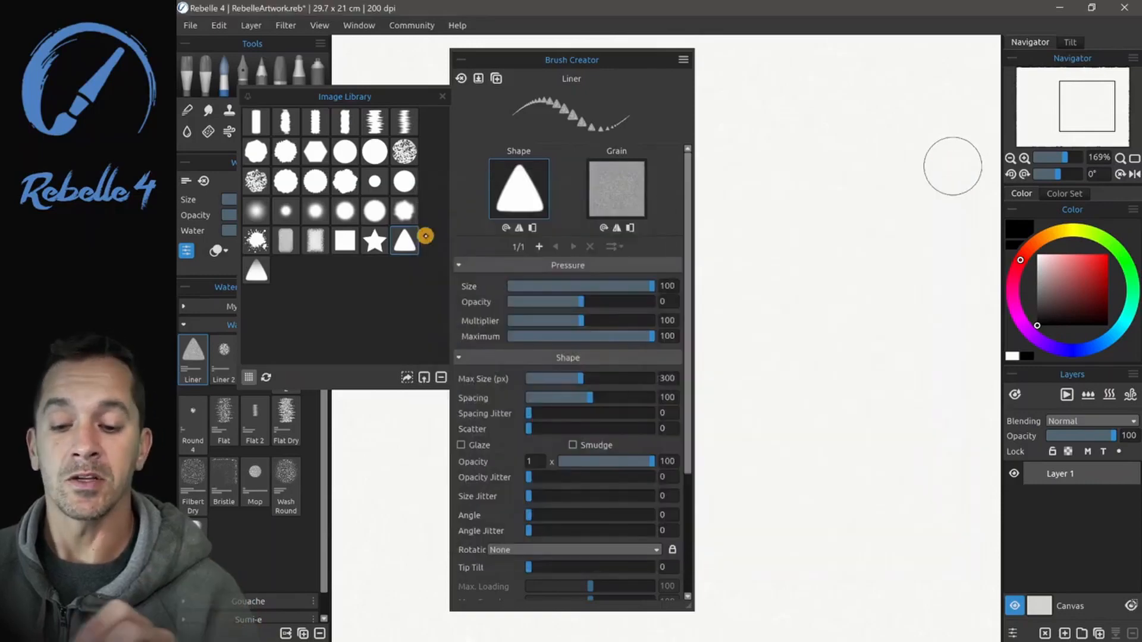
click(375, 241)
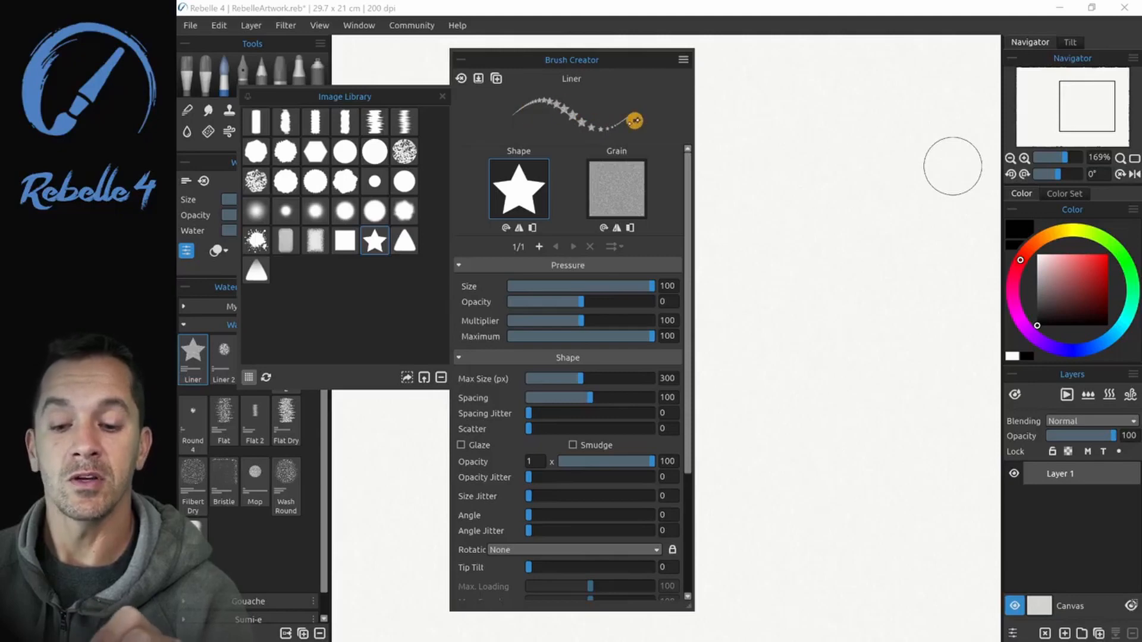
click(405, 241)
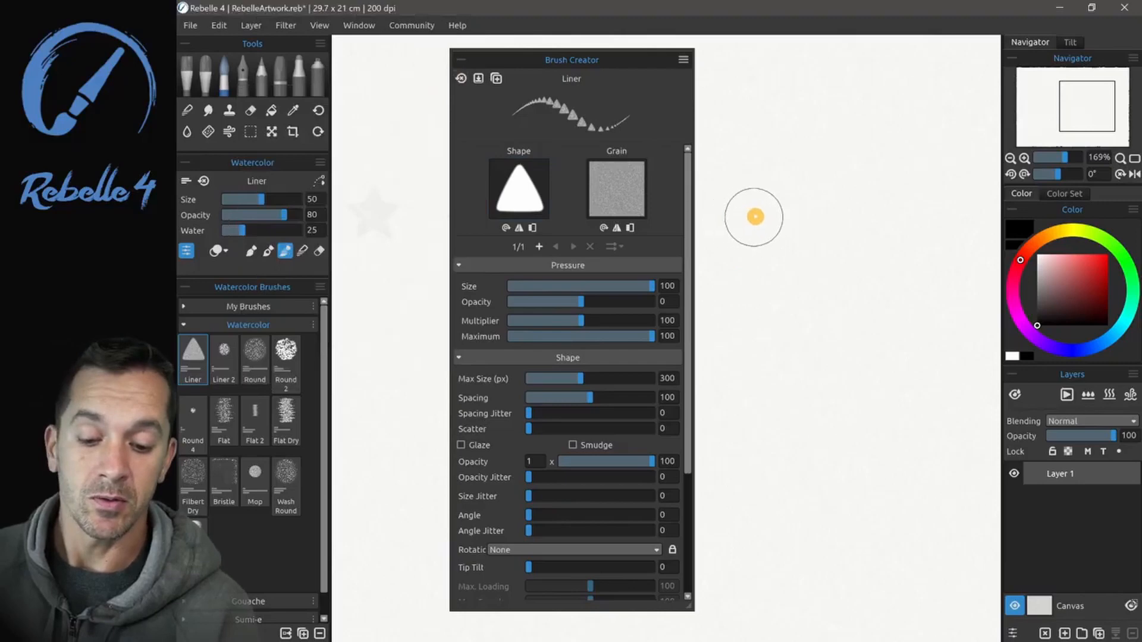
Step: Paint triangle-stamp rows, lowering Shape Spacing from 100 to 47 and then 19 between rows
drag(754, 216, 998, 204)
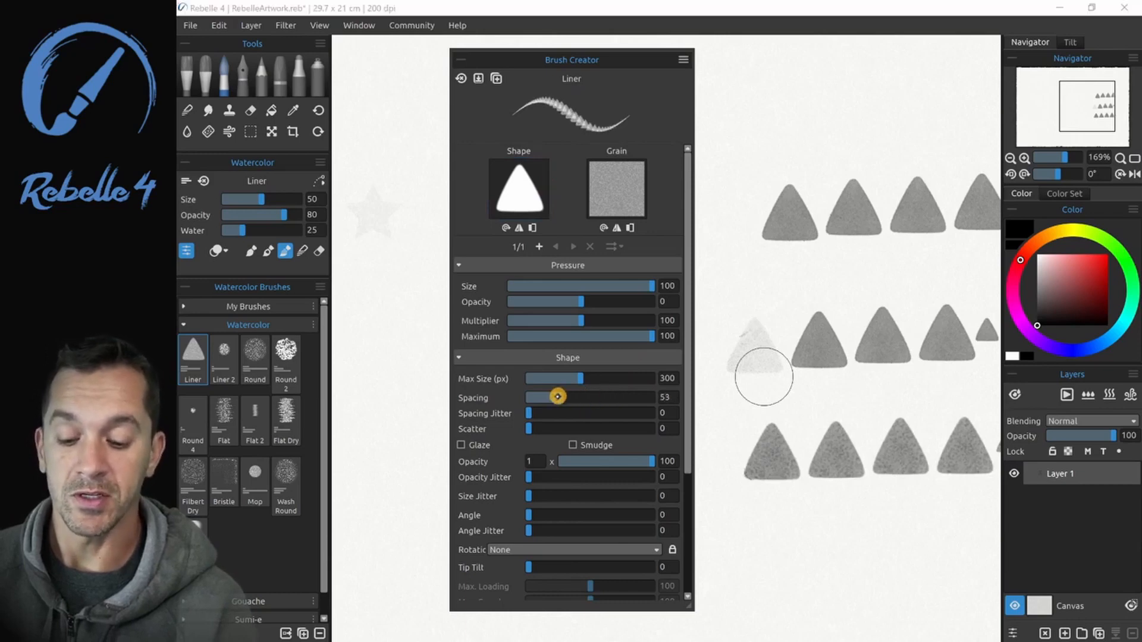
drag(556, 398, 545, 398)
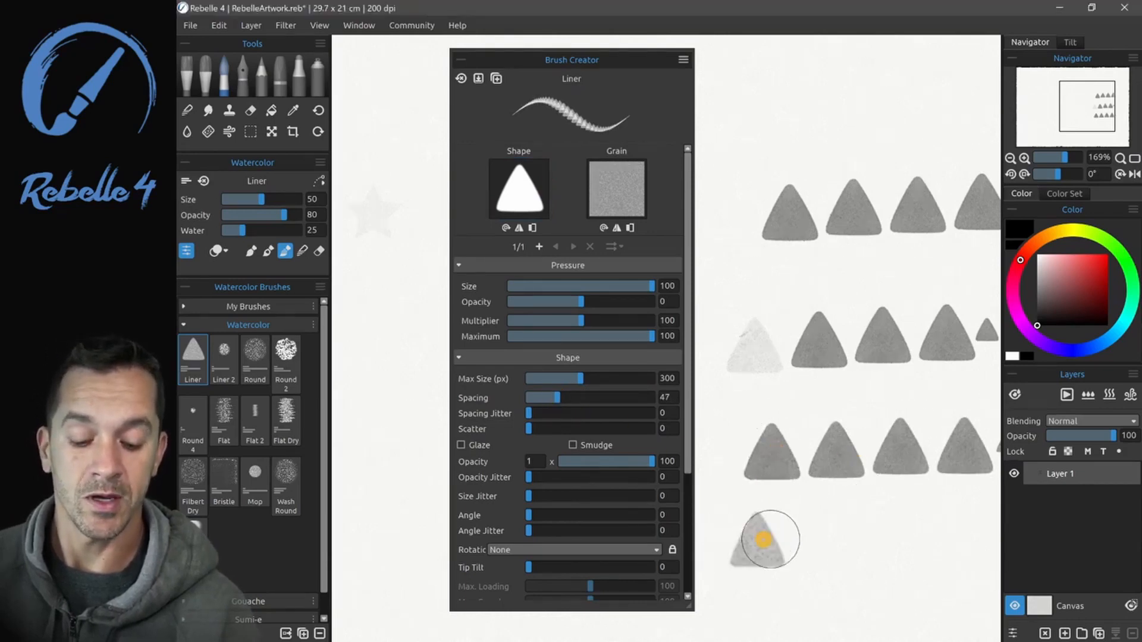
drag(758, 535, 921, 535)
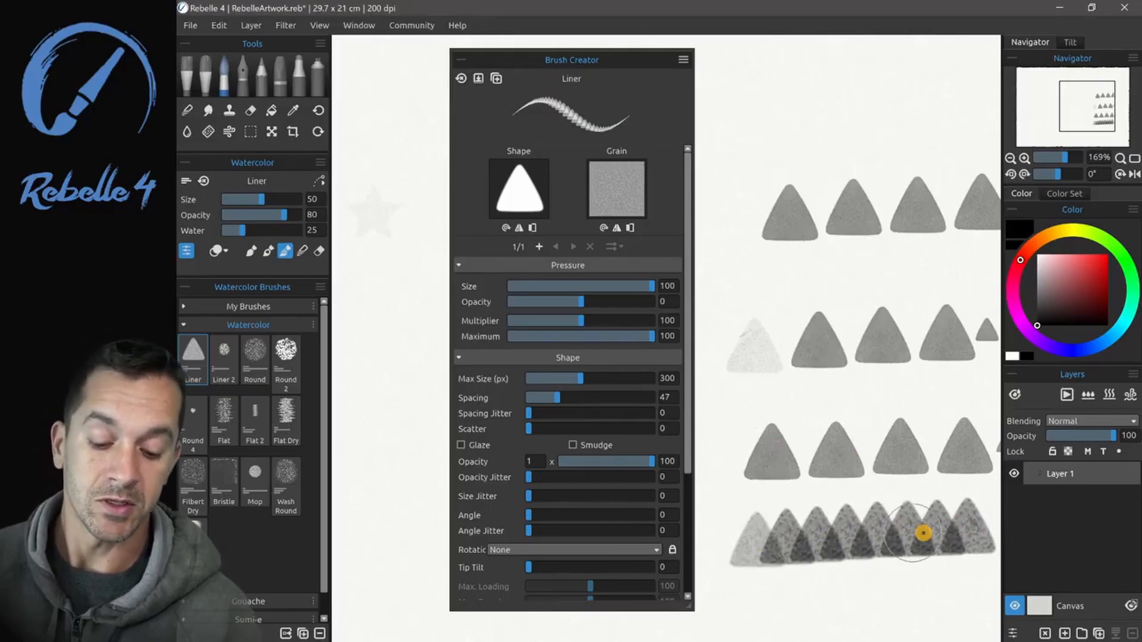
drag(544, 398, 537, 398)
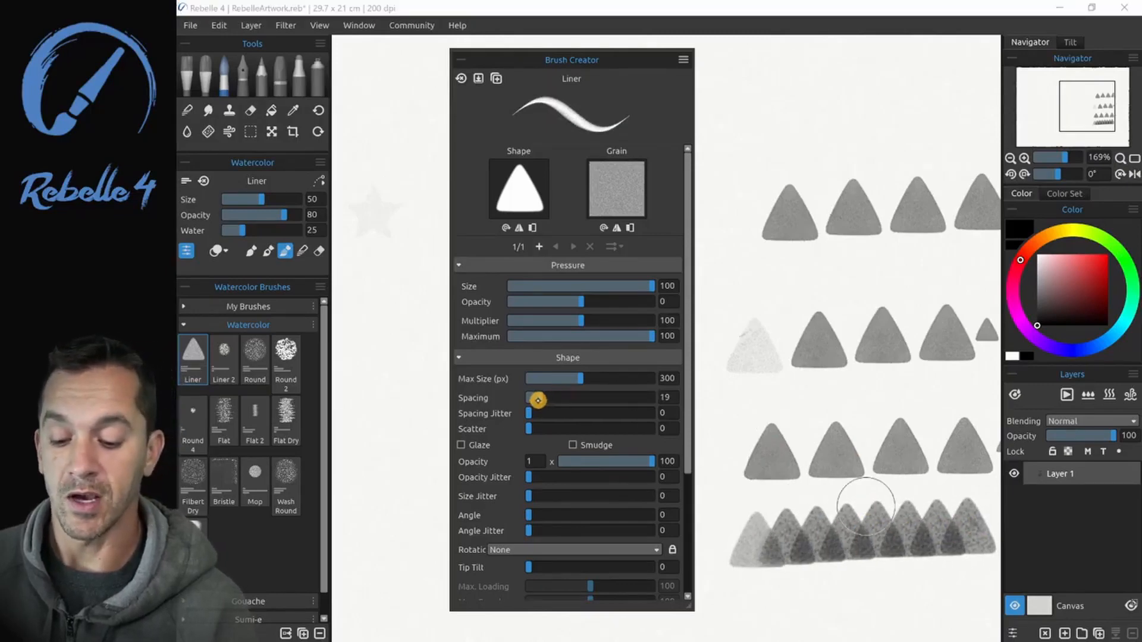
drag(538, 400, 542, 400)
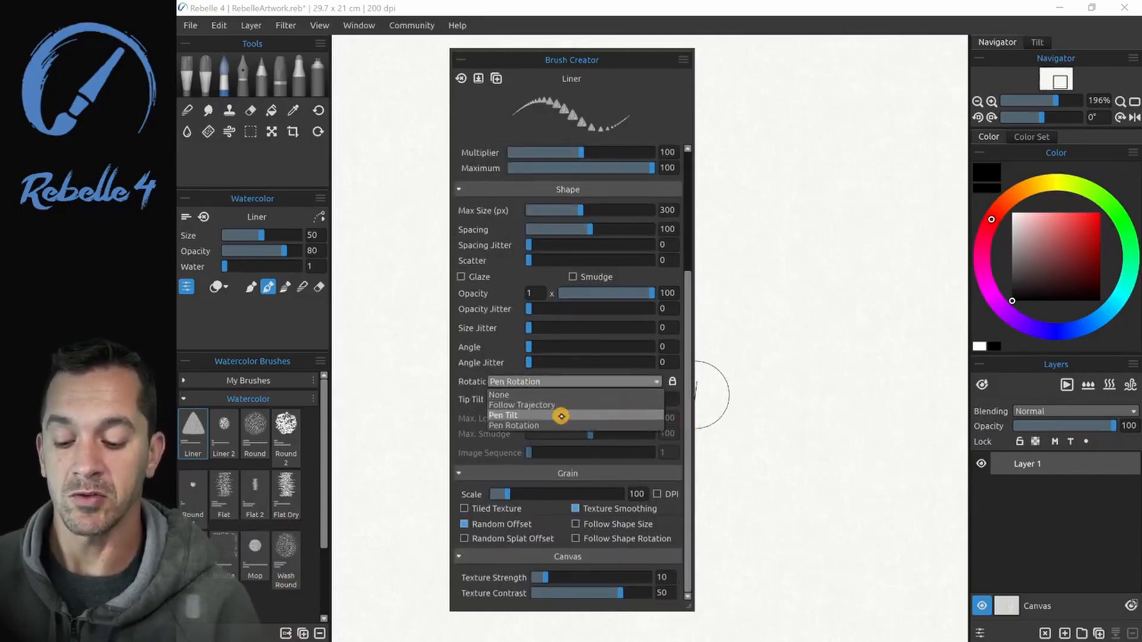
Step: Set shape Rotation to Pen Rotation, then Pen Tilt, and paint a tilt-rotated stroke
click(515, 426)
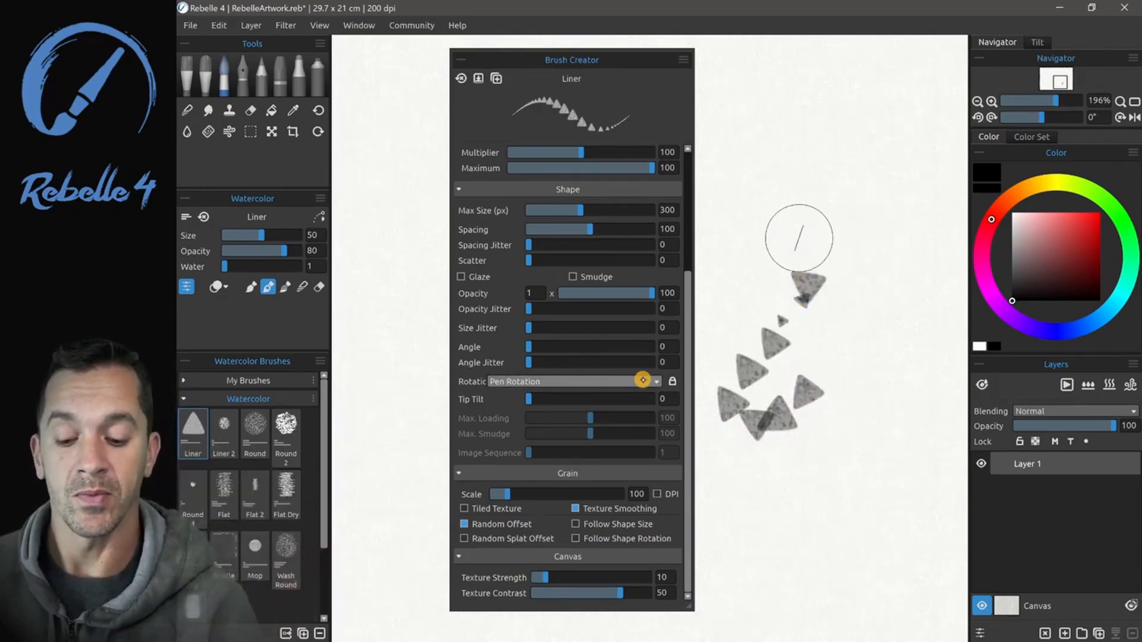
click(655, 381)
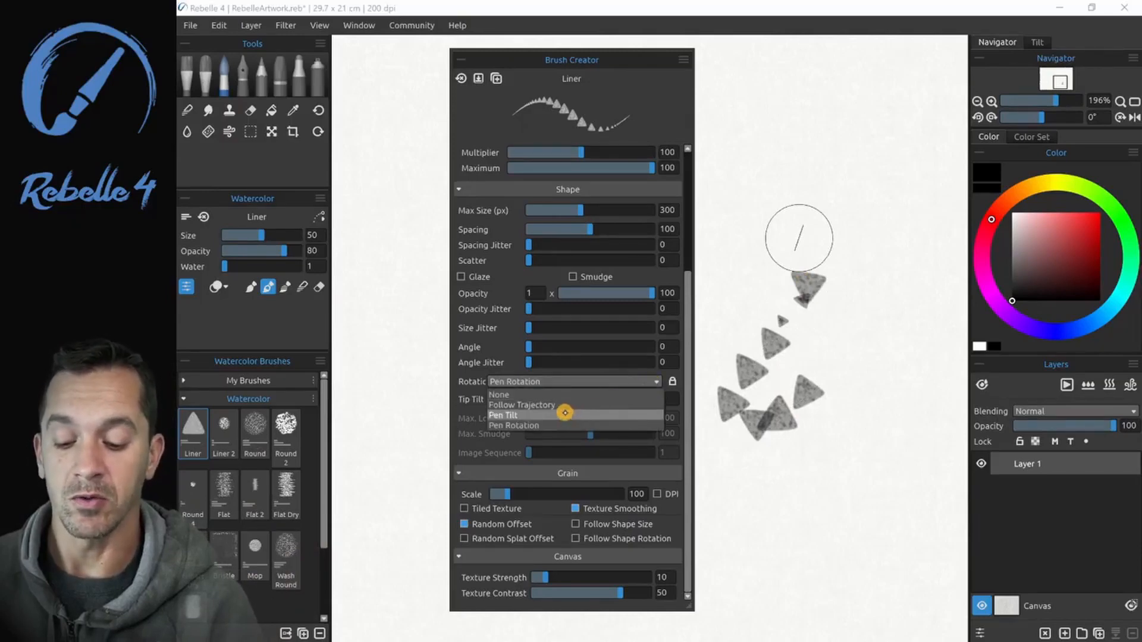
click(503, 415)
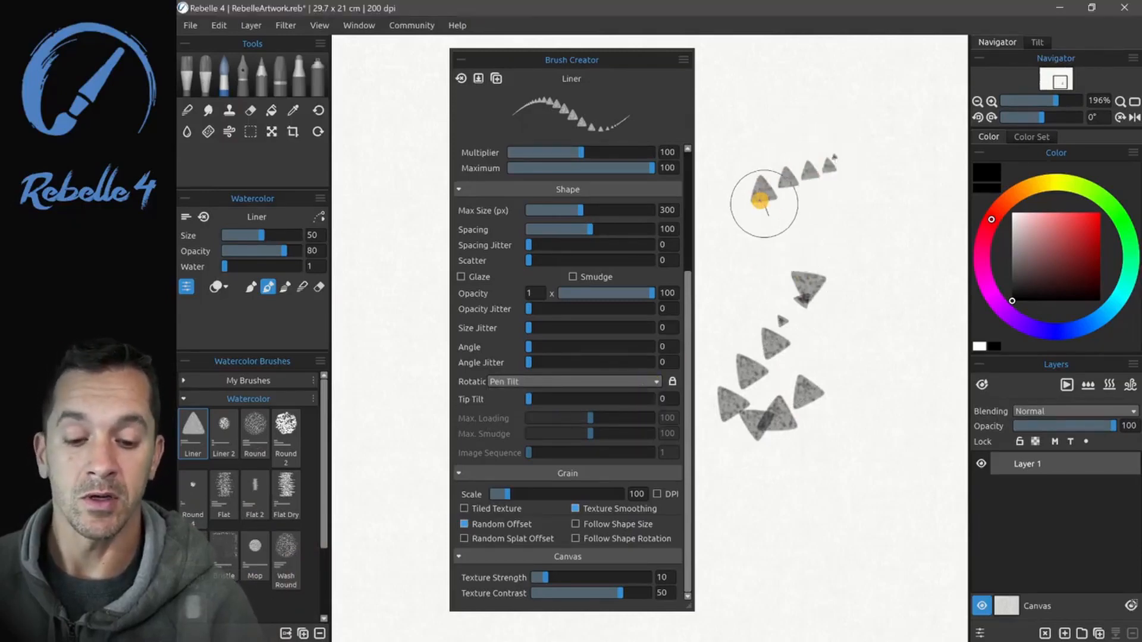
drag(765, 204, 845, 161)
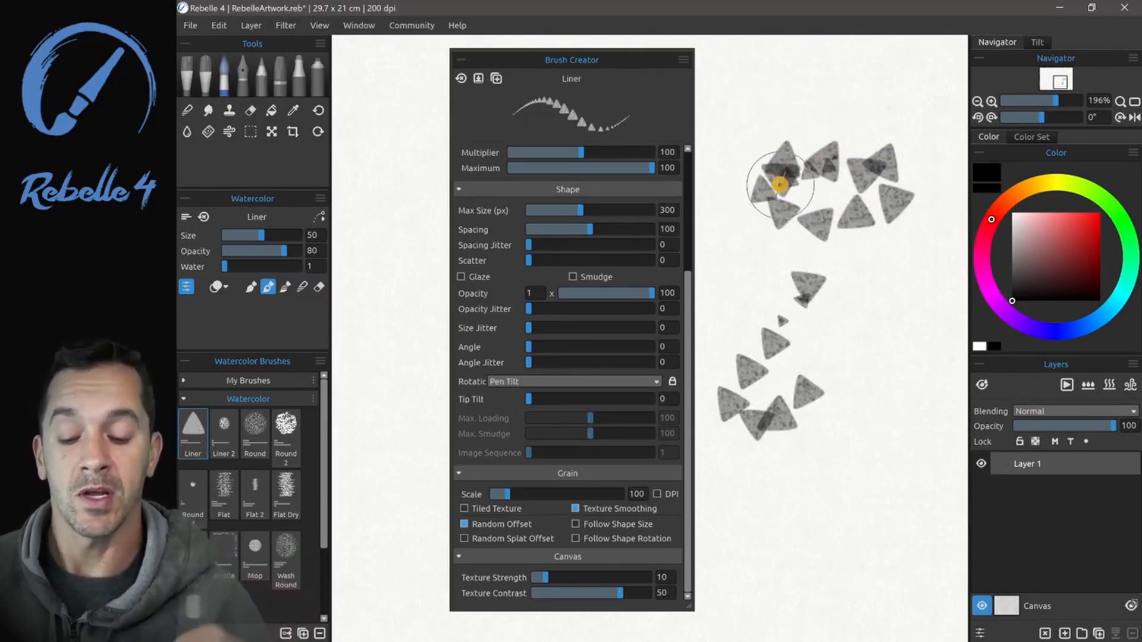
Step: Set Rotation to Follow Trajectory and paint a stroke of path-following triangles
click(576, 381)
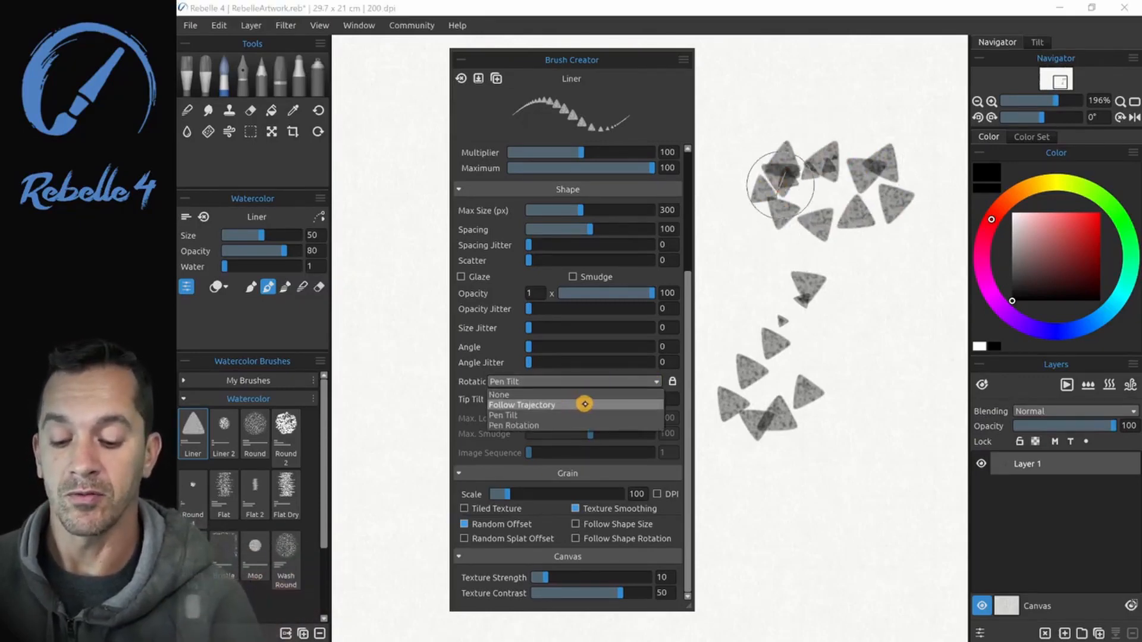
click(523, 405)
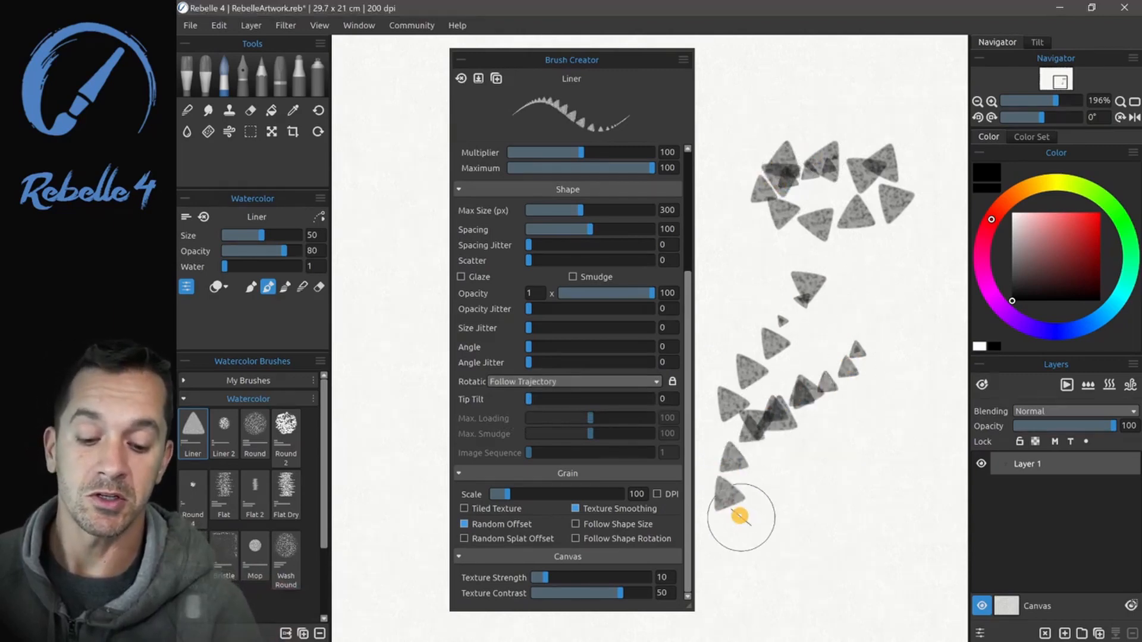
drag(741, 518, 758, 240)
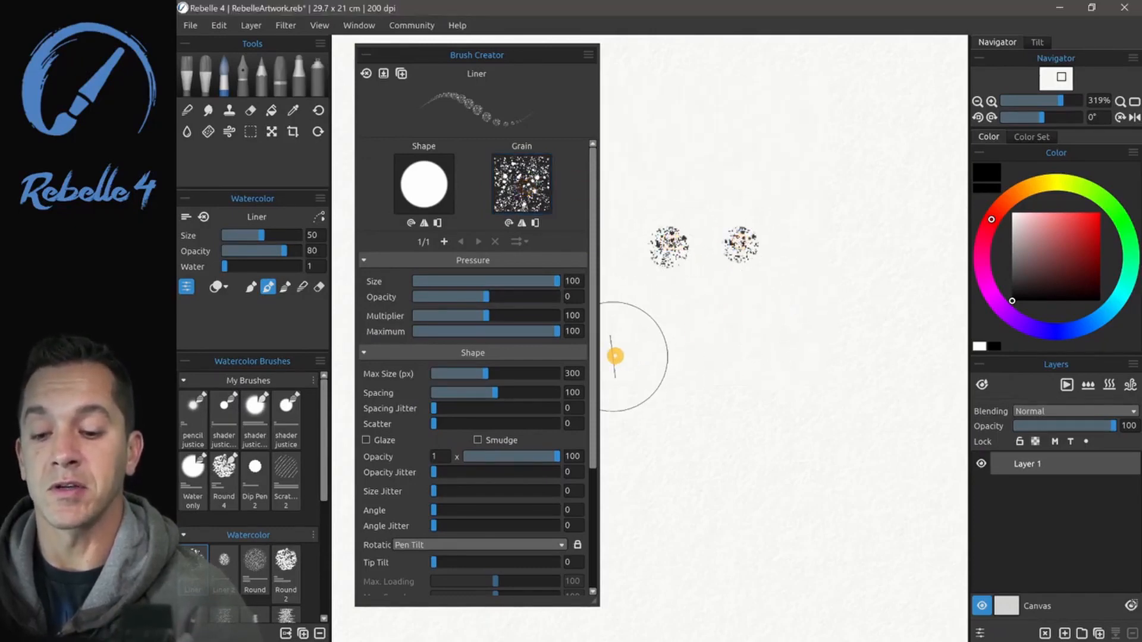
Step: Tick Follow Shape Size and Follow Shape Rotation for the grain, painting test dabs between
scroll(down, 3)
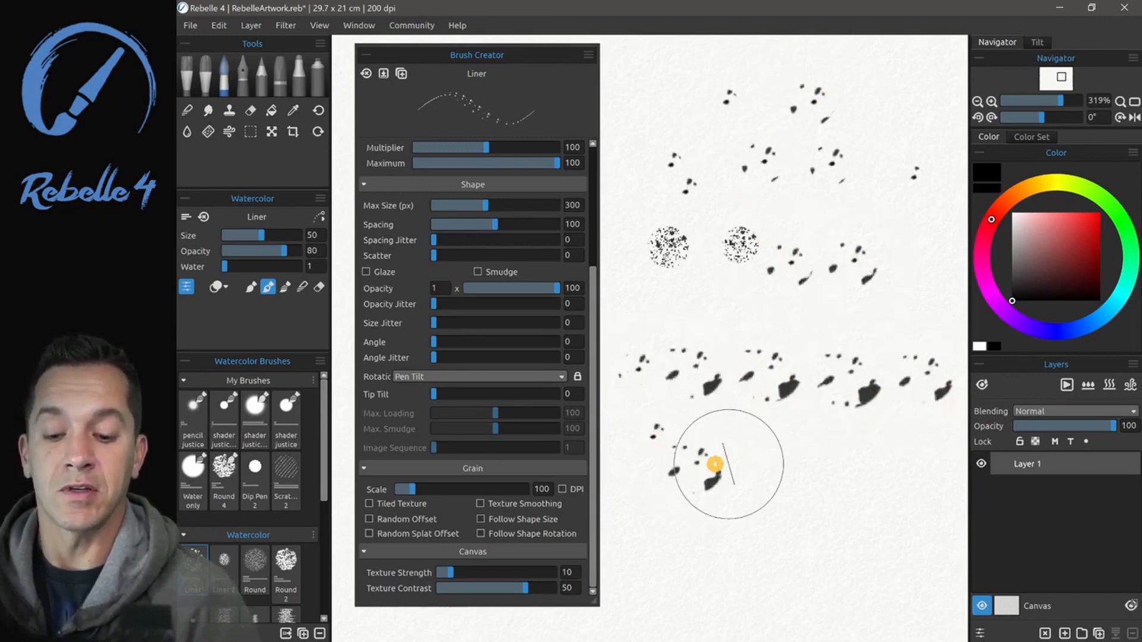
drag(717, 465, 903, 477)
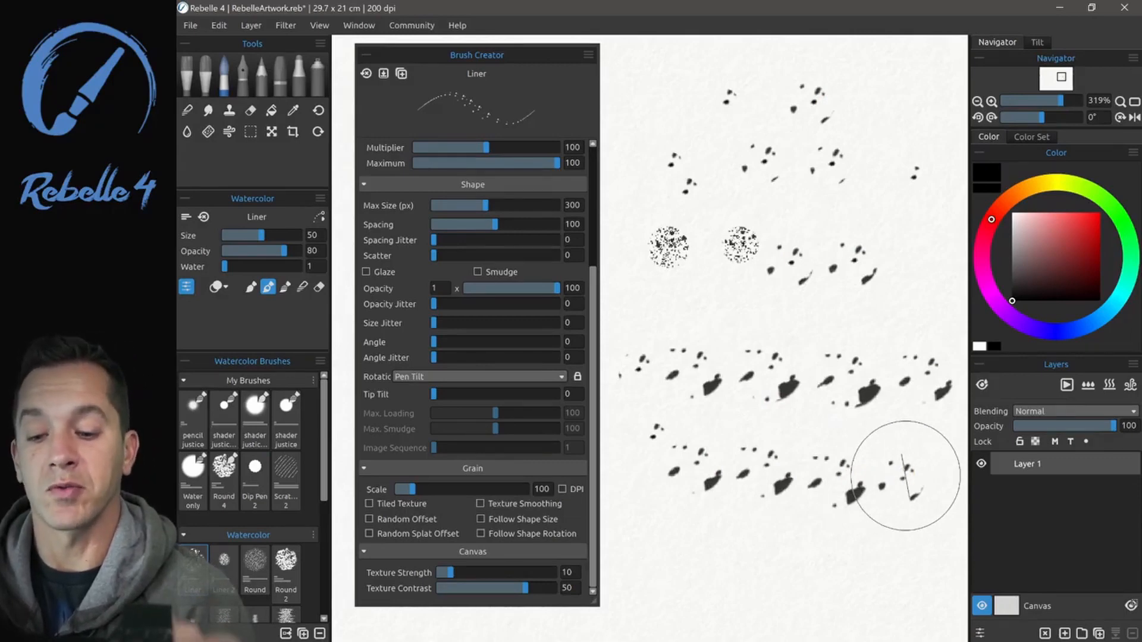
click(480, 518)
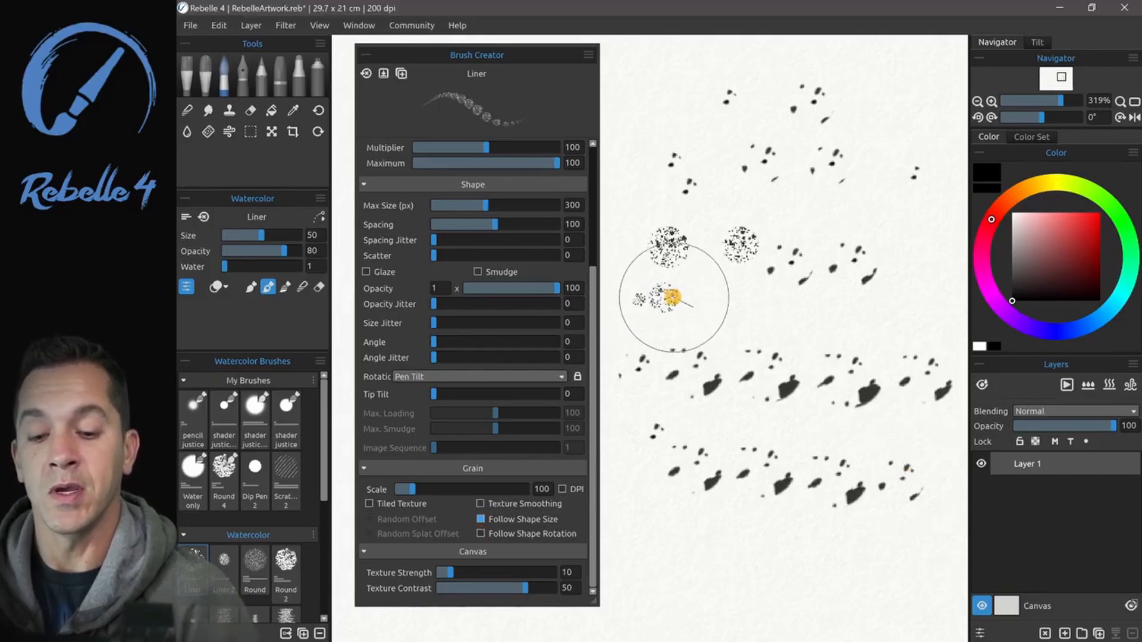
drag(673, 298, 783, 298)
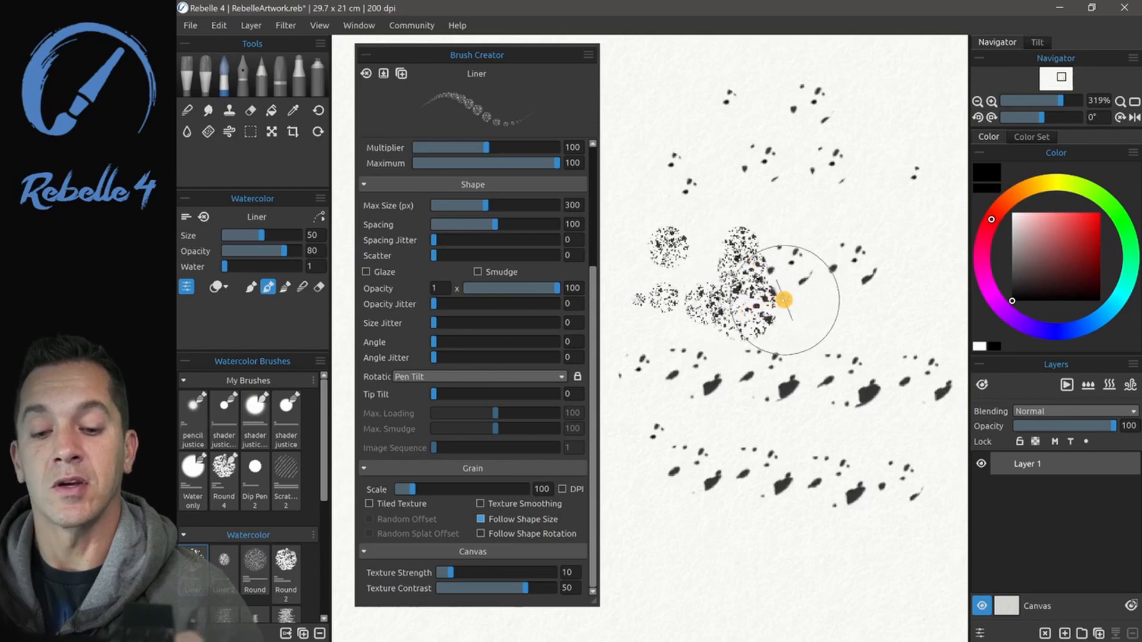
mouse_move(841, 255)
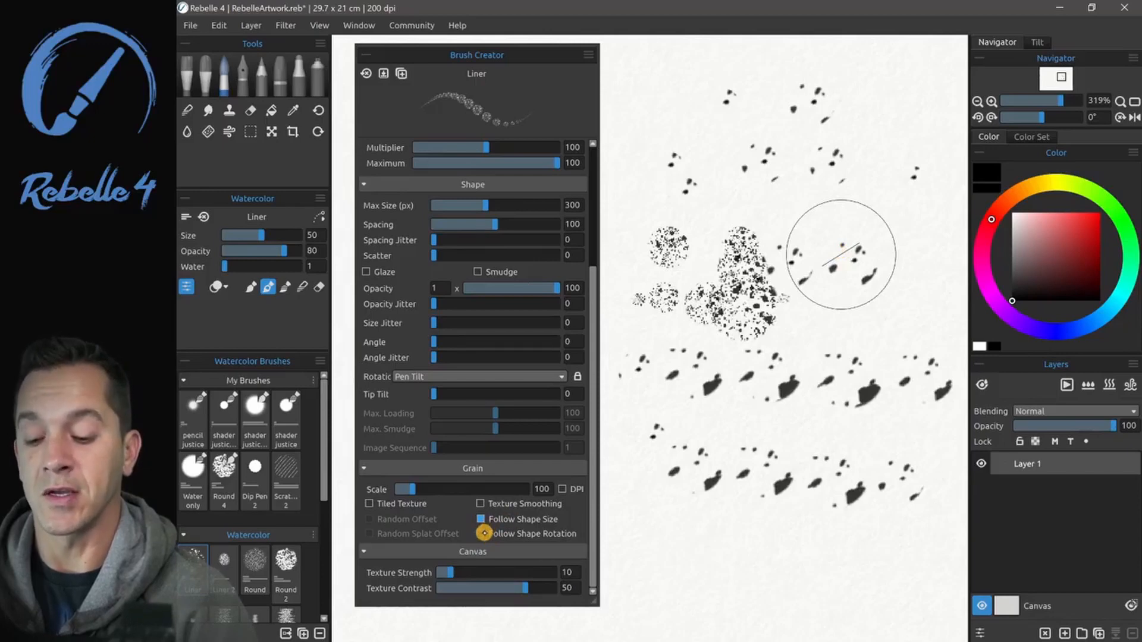
click(479, 534)
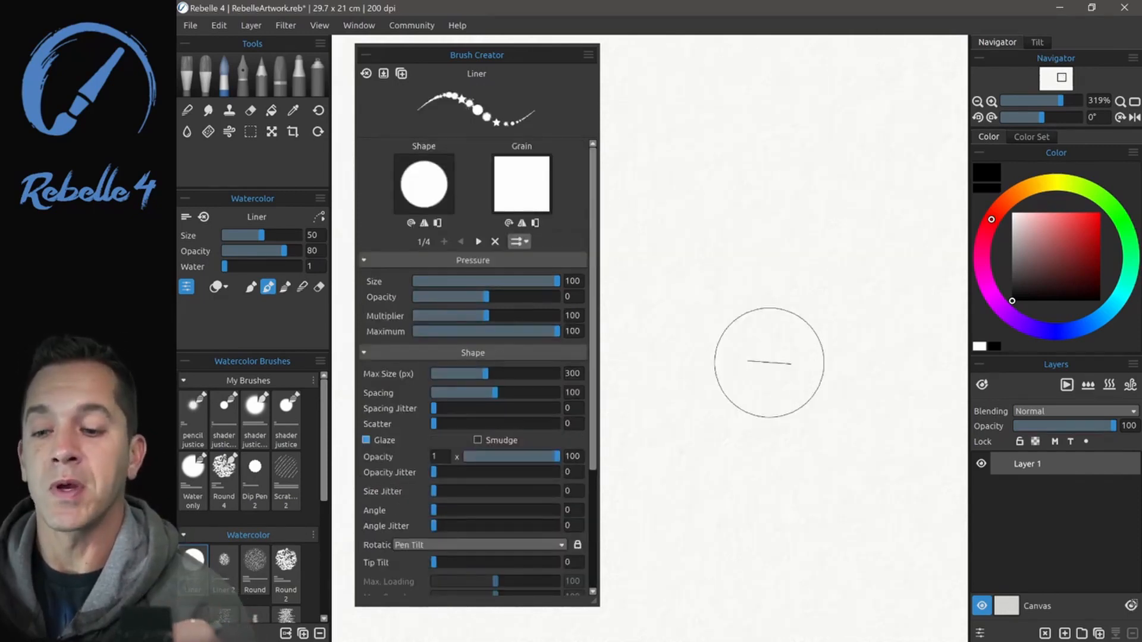
Step: Browse the Liner brush's circle, blob, star and splatter shape images forward and back to the first
click(424, 183)
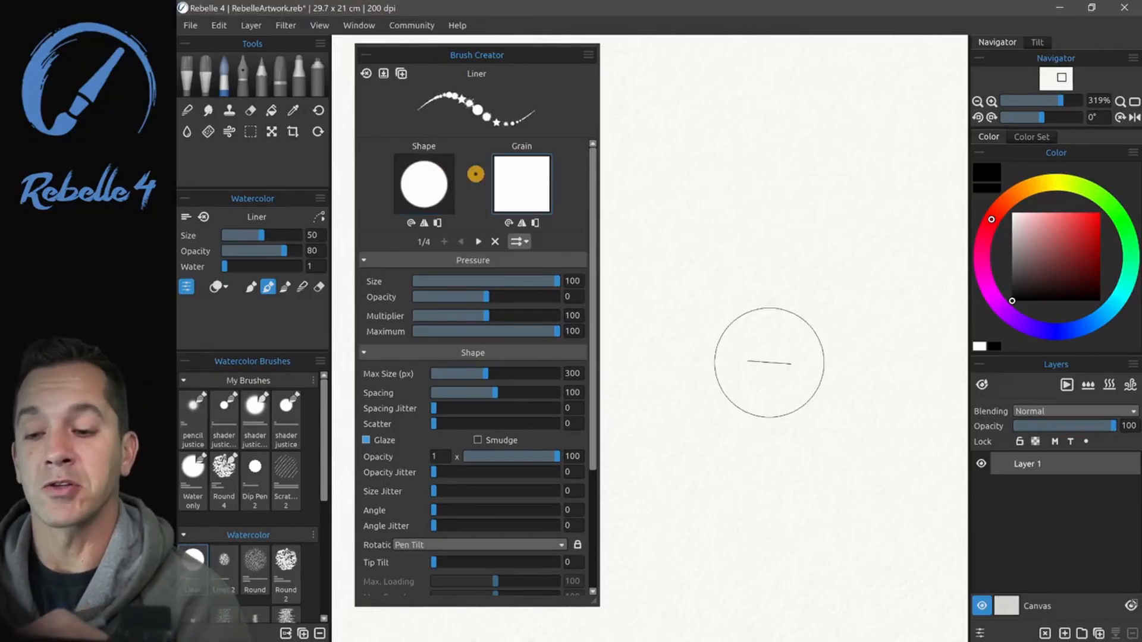
click(478, 242)
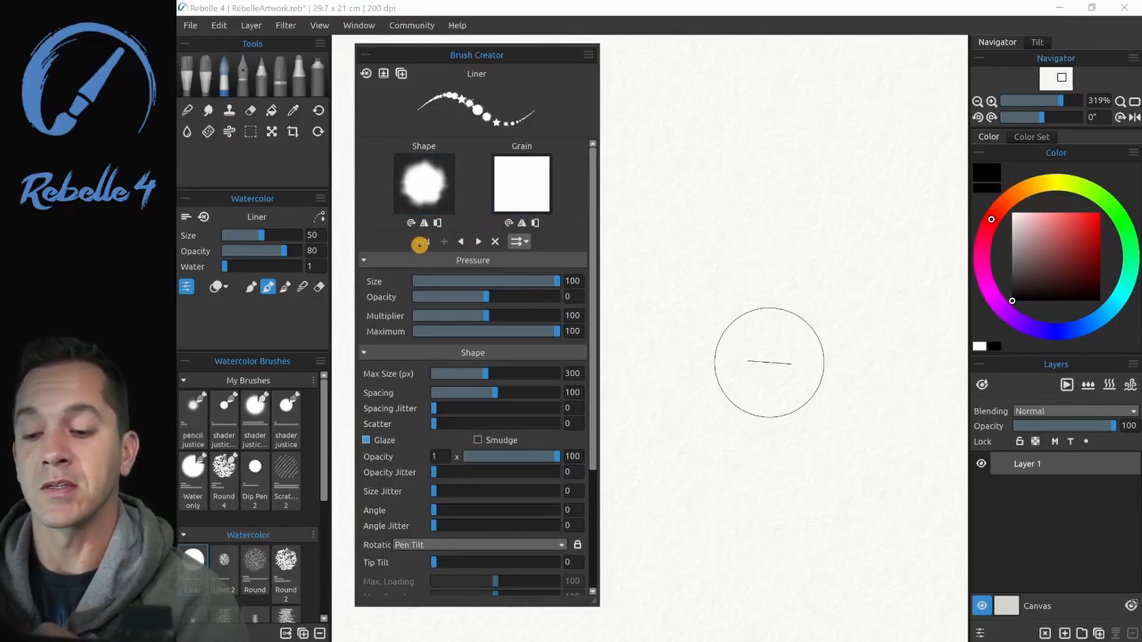
click(479, 242)
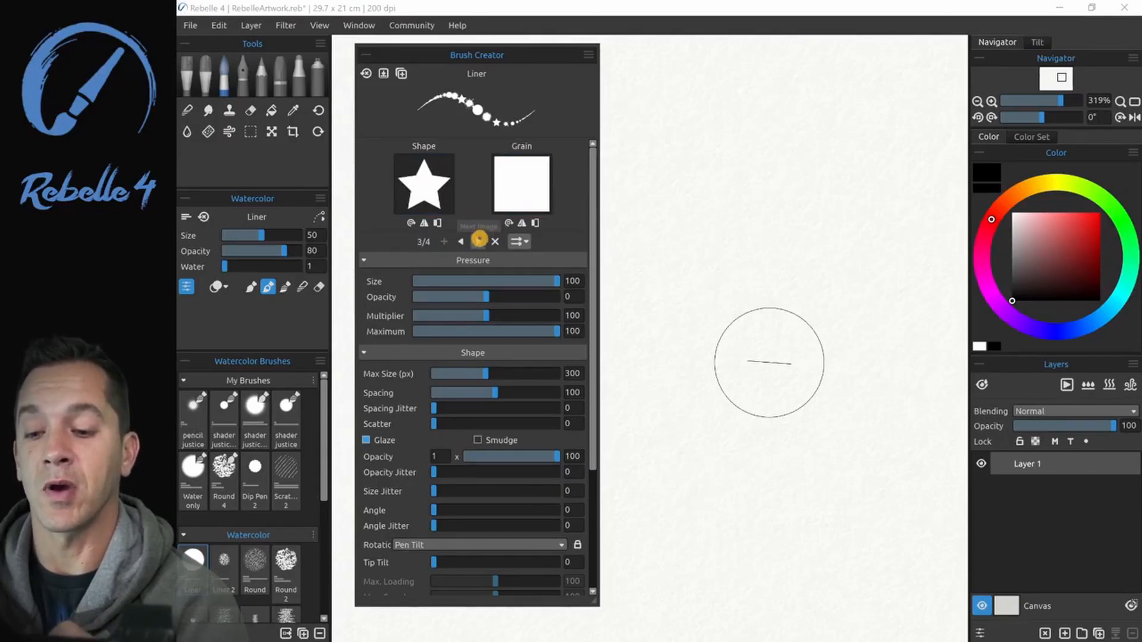
click(478, 241)
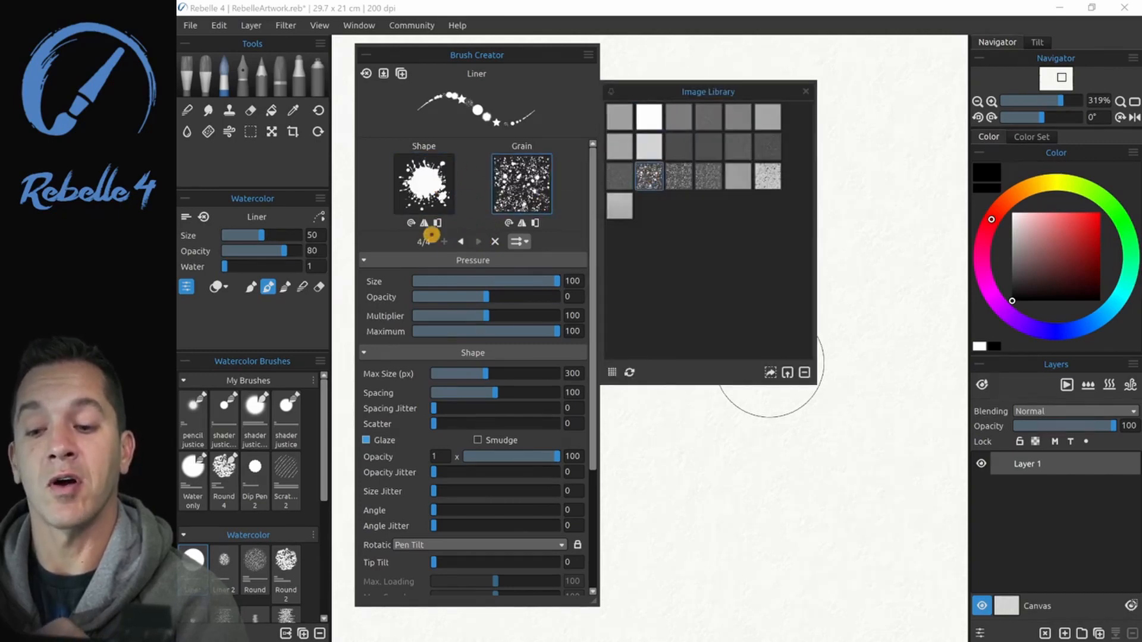
click(461, 241)
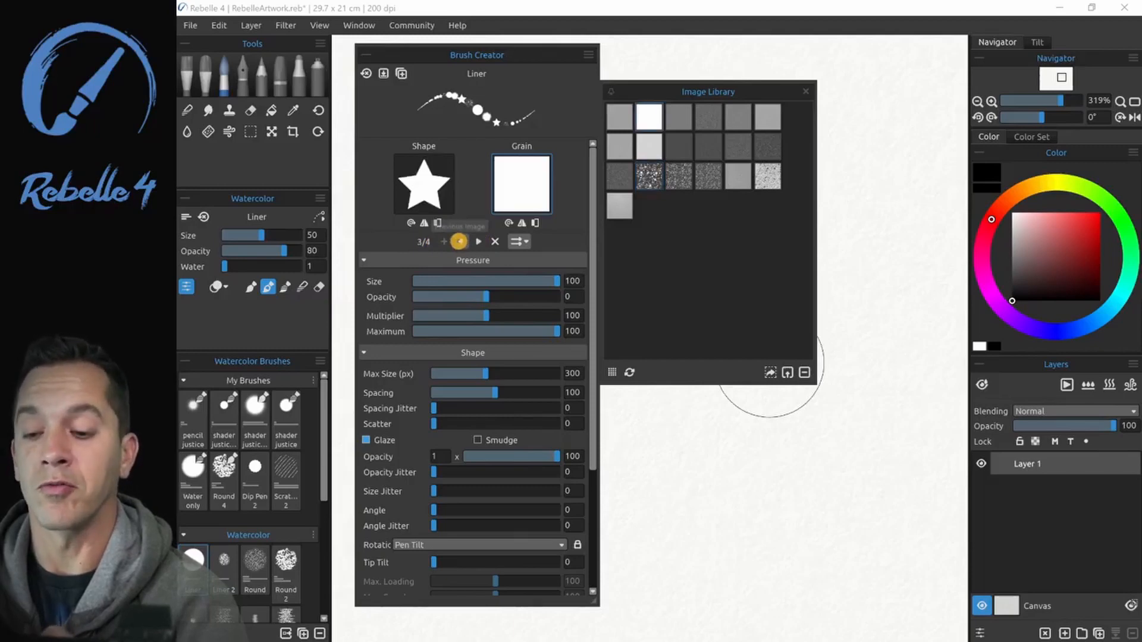
click(444, 242)
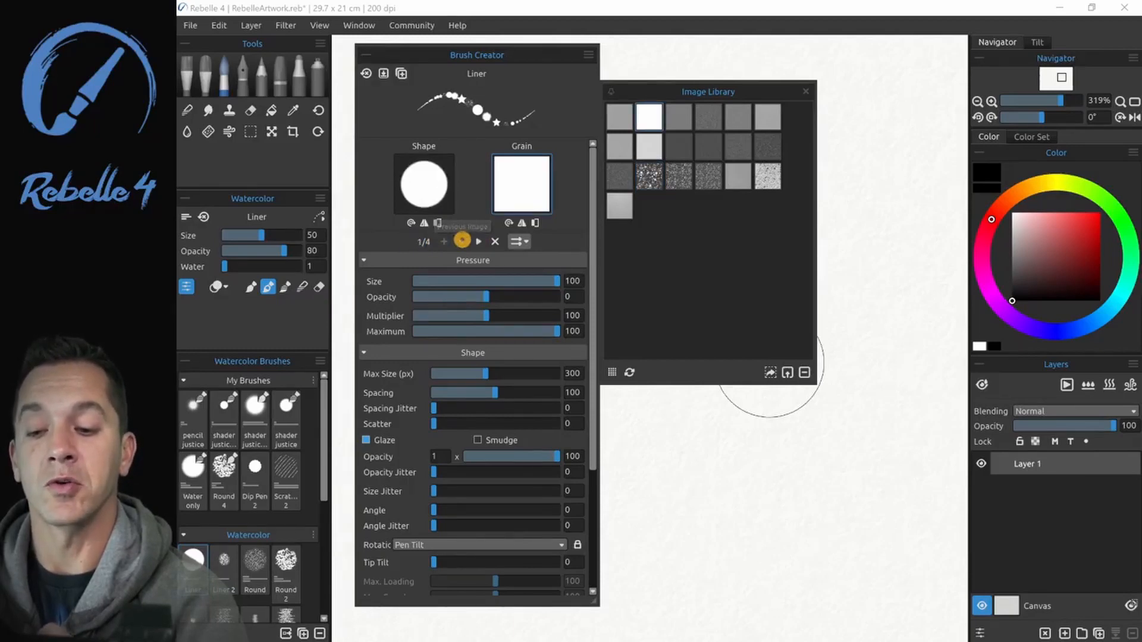
mouse_move(479, 241)
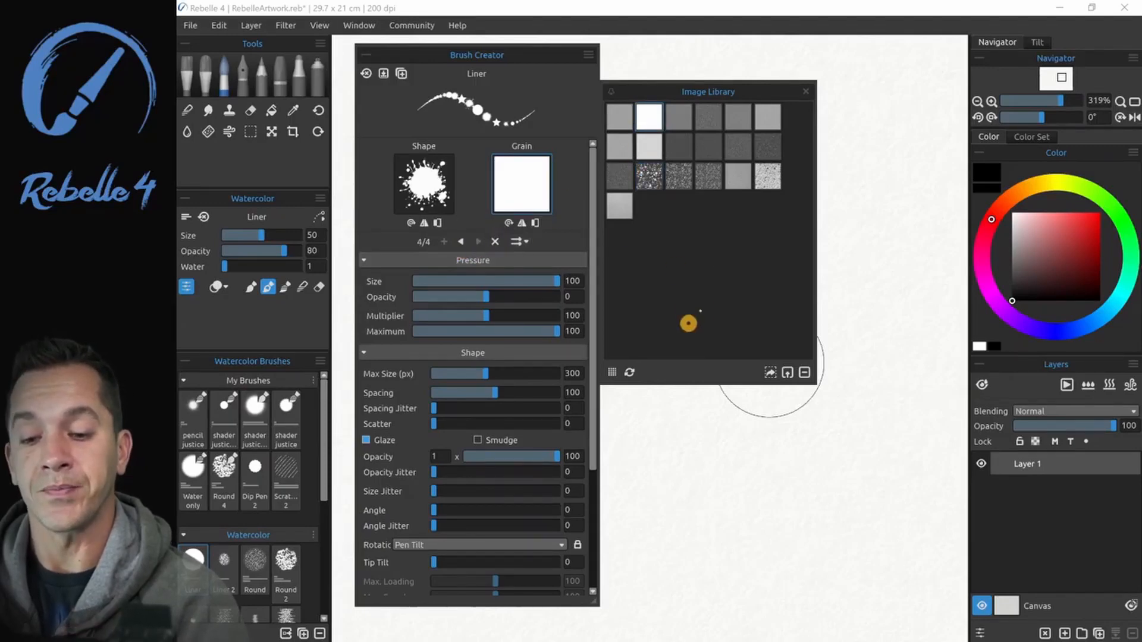
Step: Dismiss the Image Library and adjust the maximum dab size for the test strokes
click(805, 91)
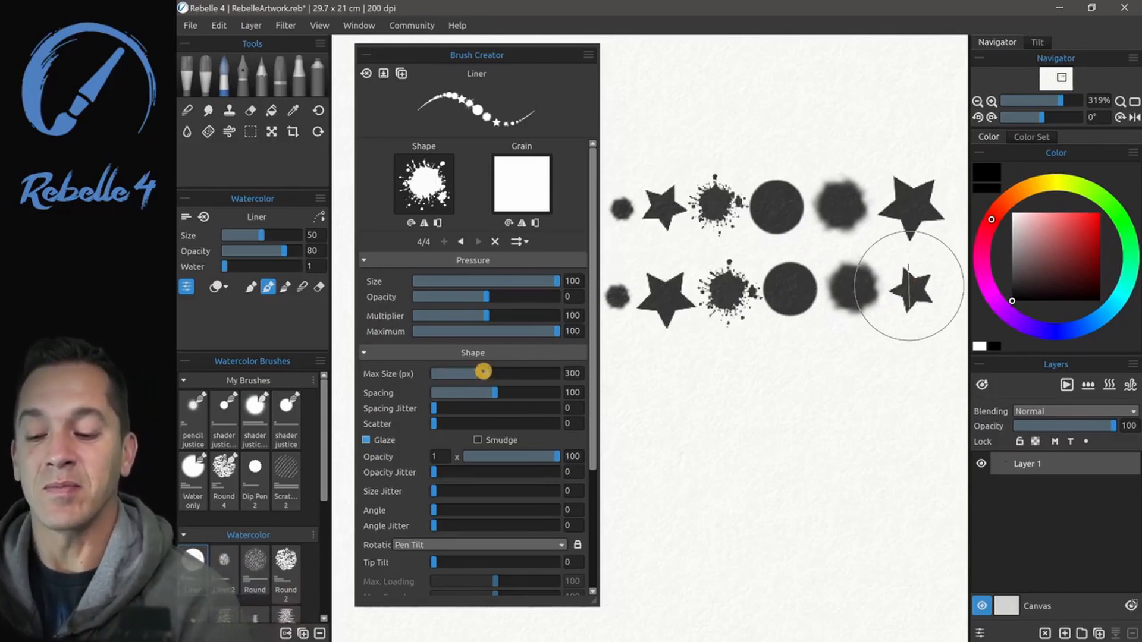
drag(484, 392, 436, 398)
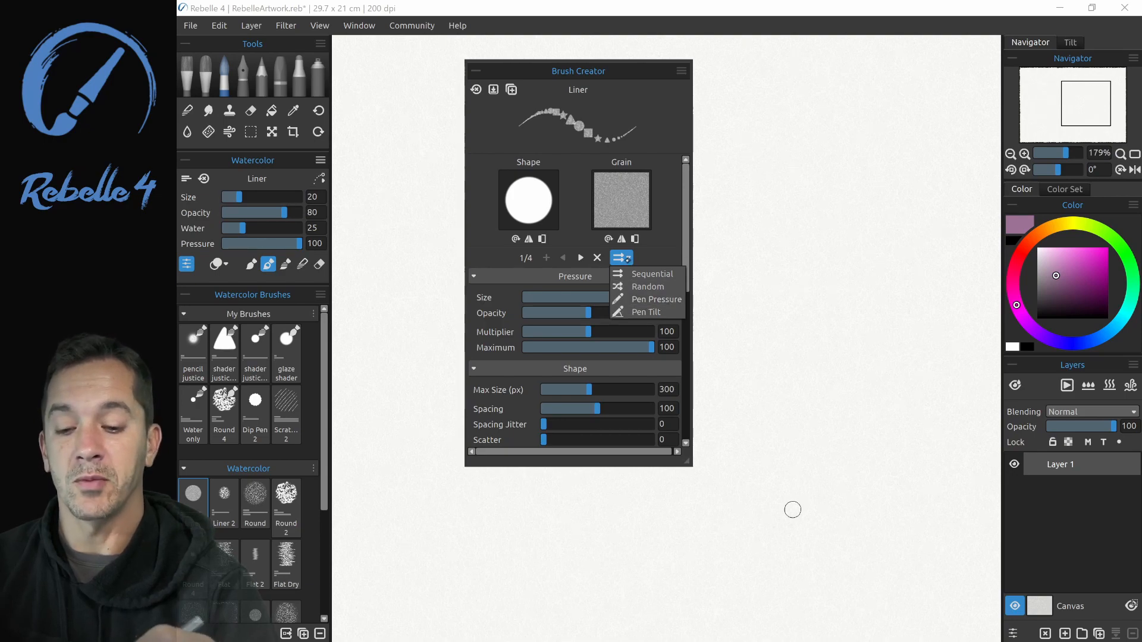
Step: Set Texture Order to Pen Pressure and paint pressure-varied strokes of circles, squares and stars
click(657, 300)
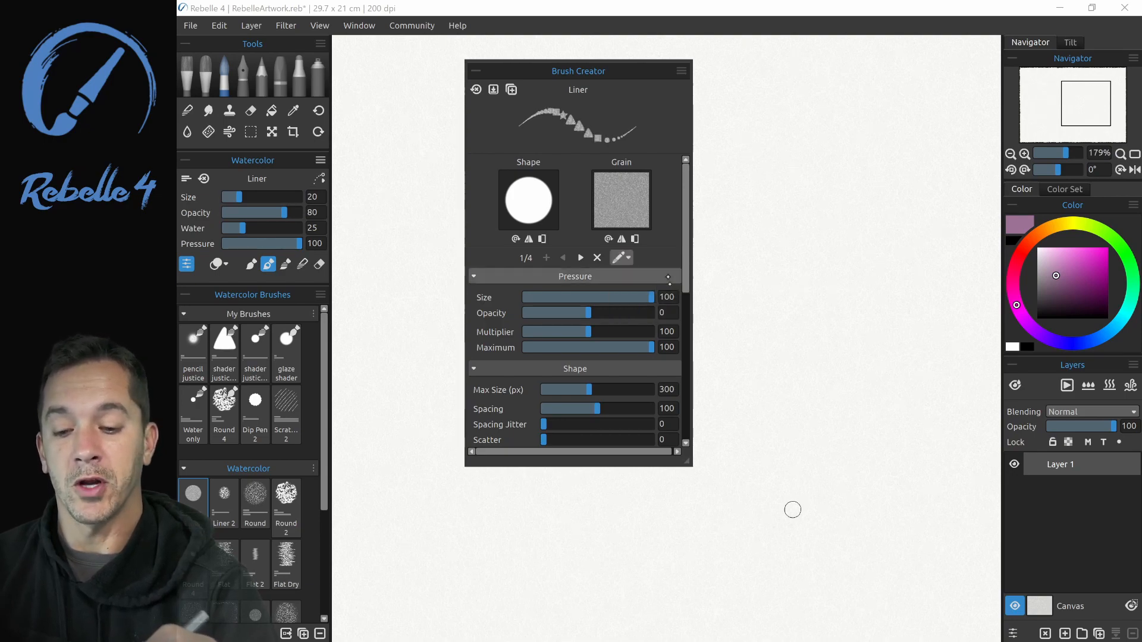
mouse_move(581, 257)
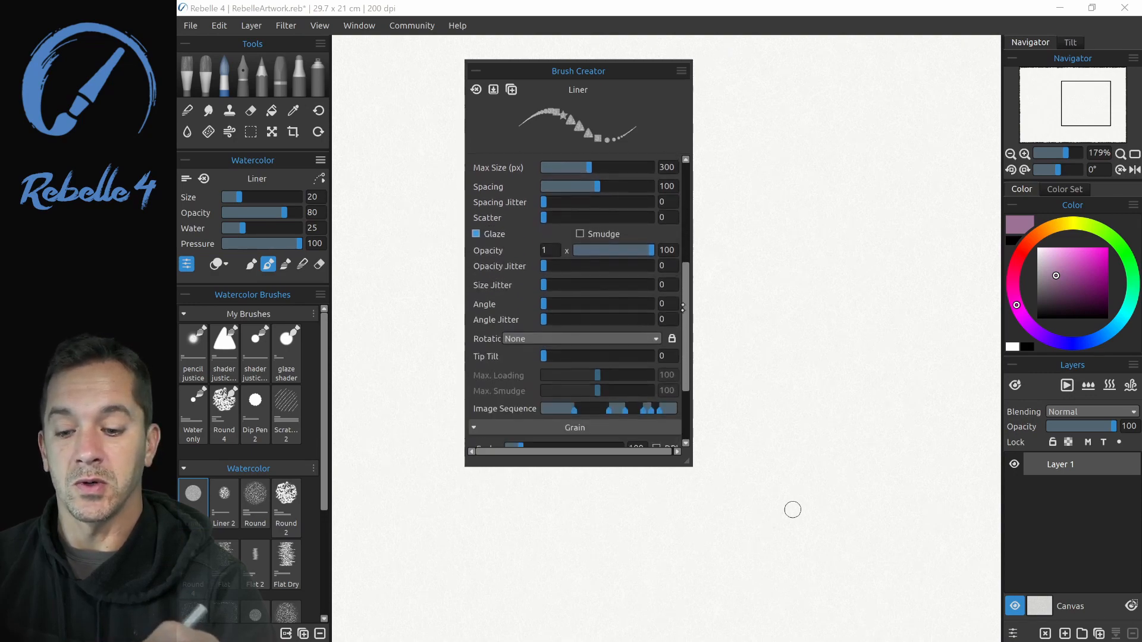
scroll(down, 3)
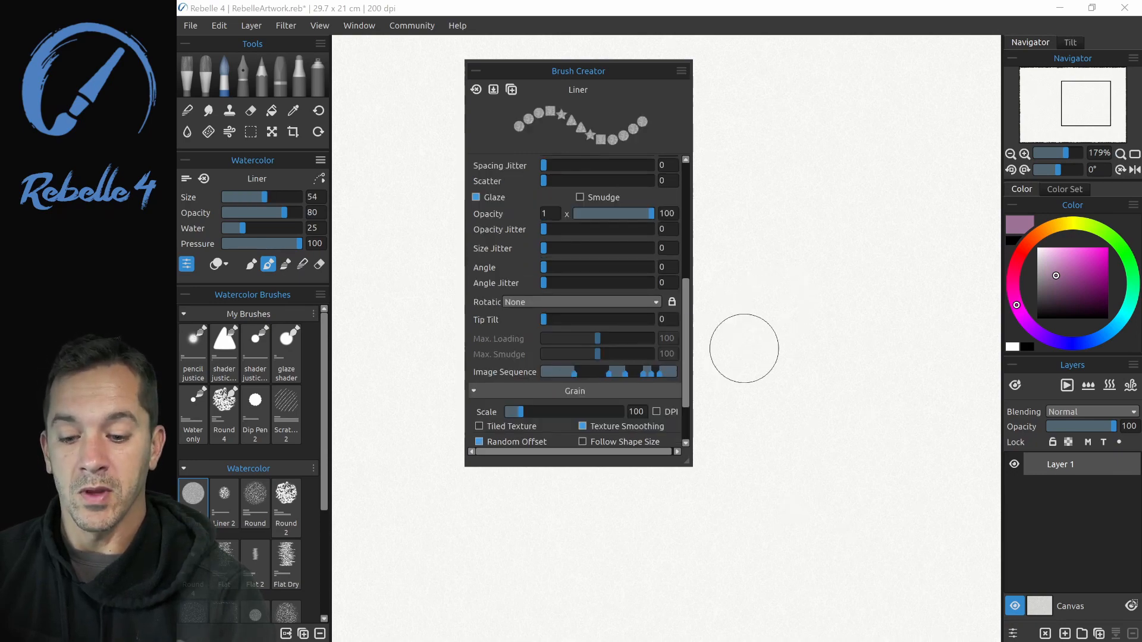
drag(728, 357, 816, 182)
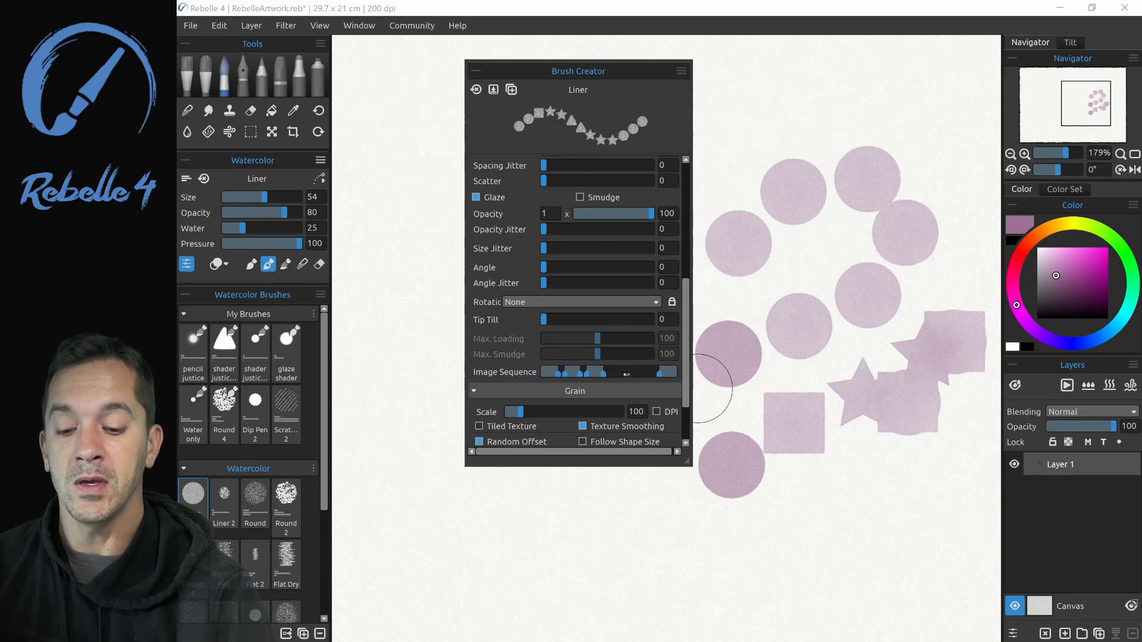
click(412, 549)
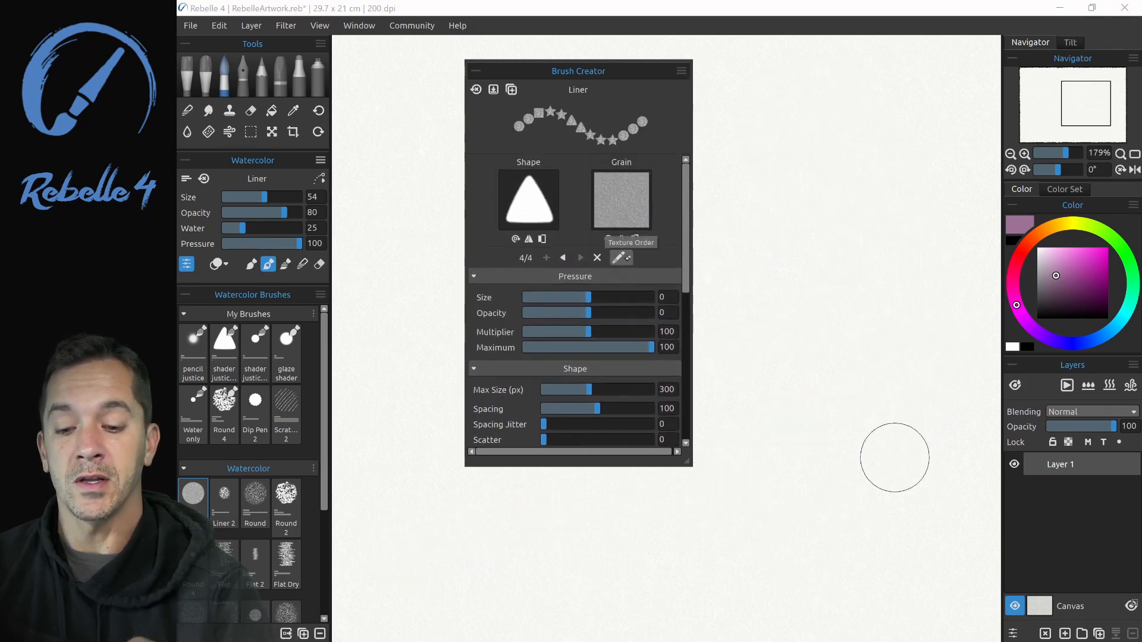
Step: Rotate and invert the splatter shape image and stamp a test dab
click(619, 257)
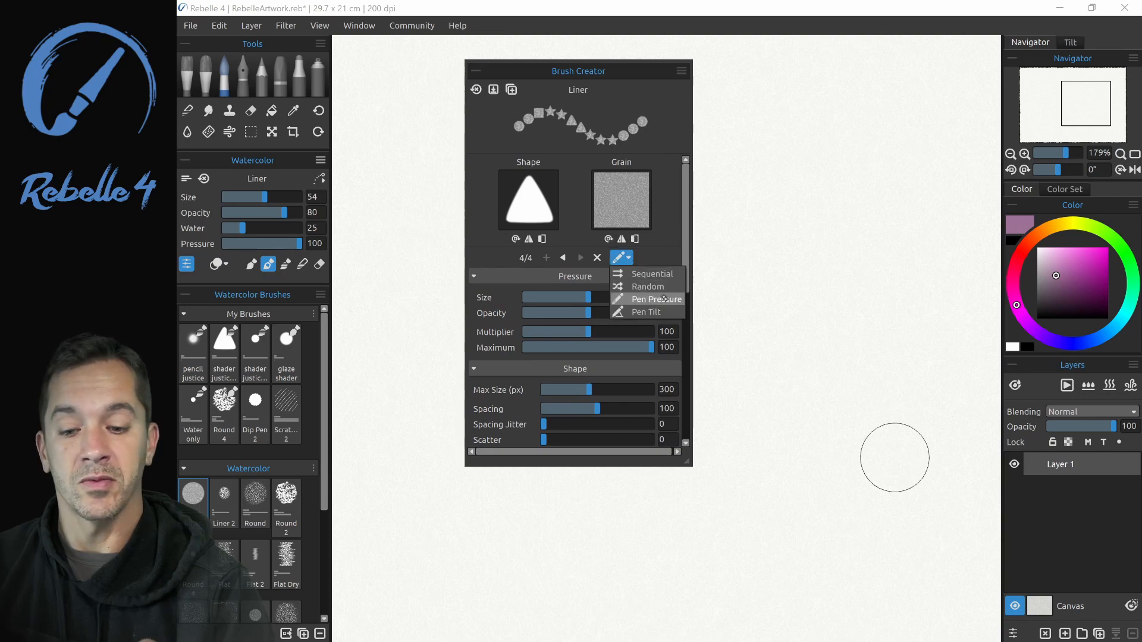
mouse_move(644, 312)
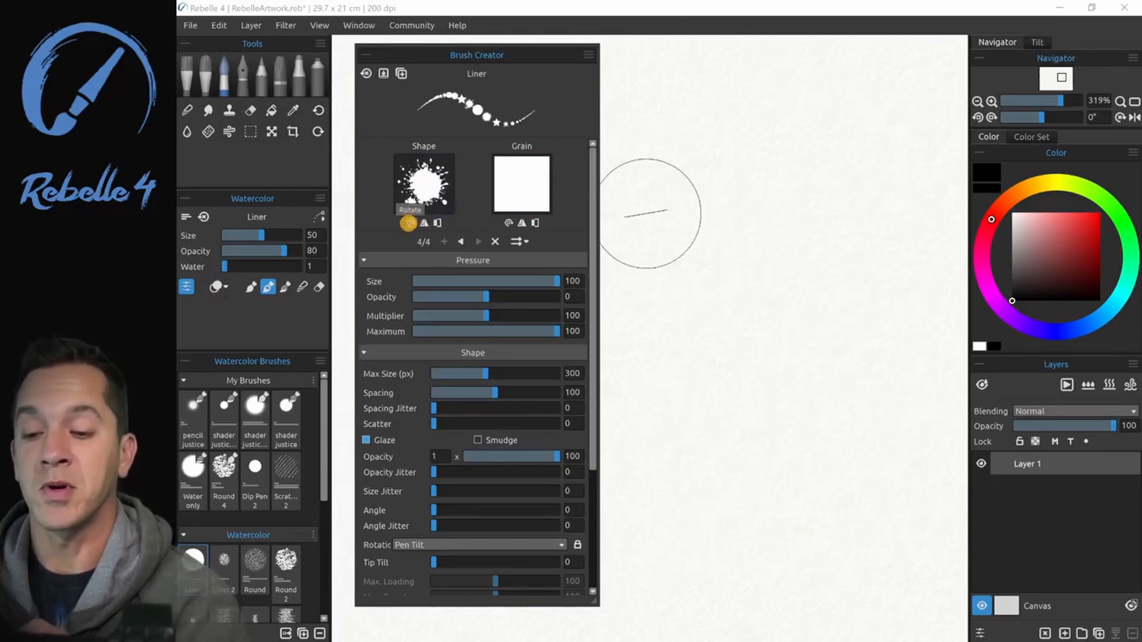
click(424, 183)
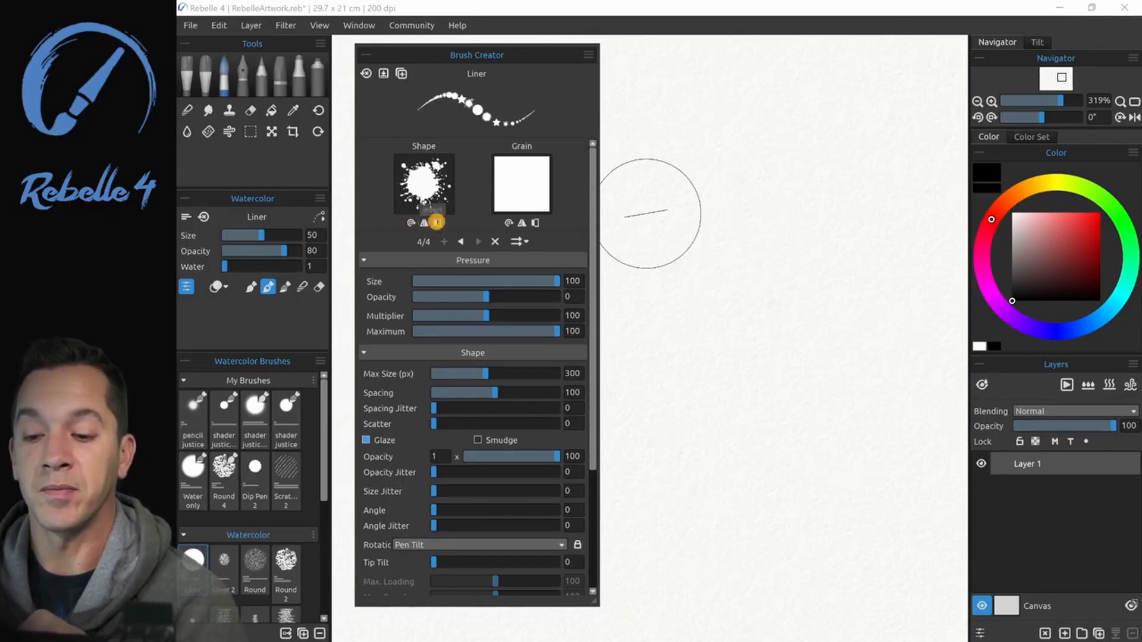
click(423, 184)
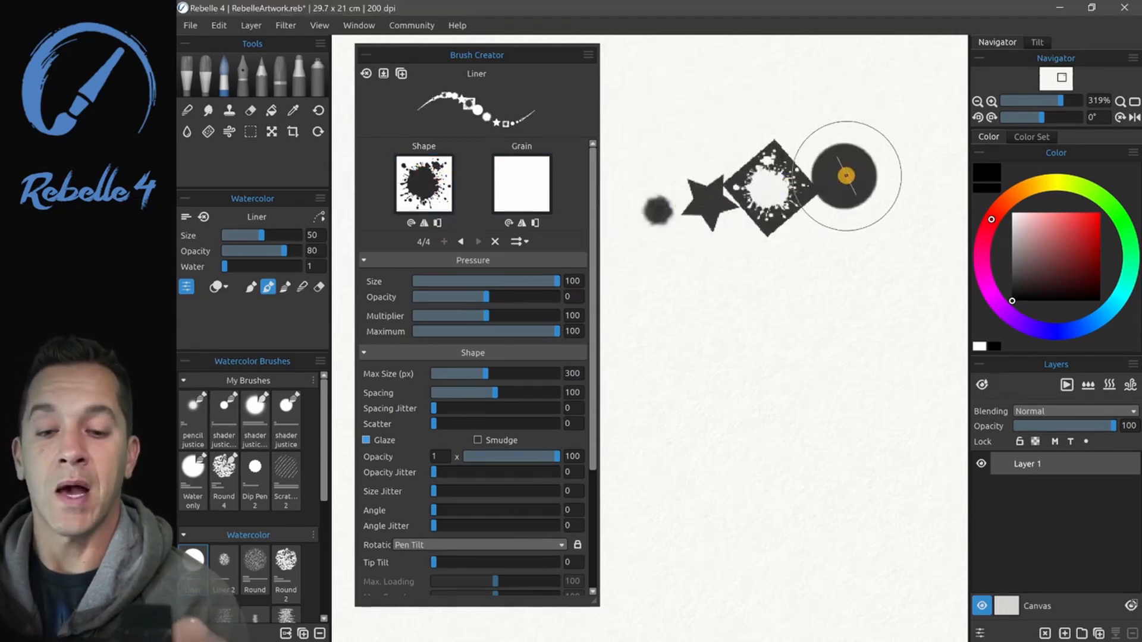
click(461, 242)
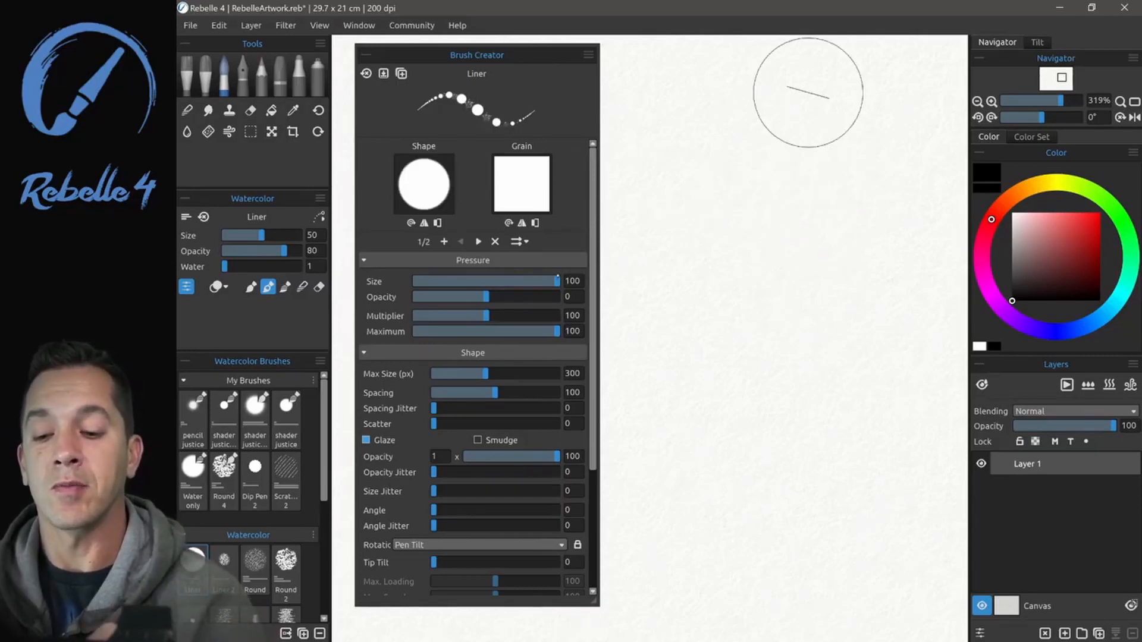
Step: Lower the Pressure Size influence to about 15
drag(556, 281, 483, 281)
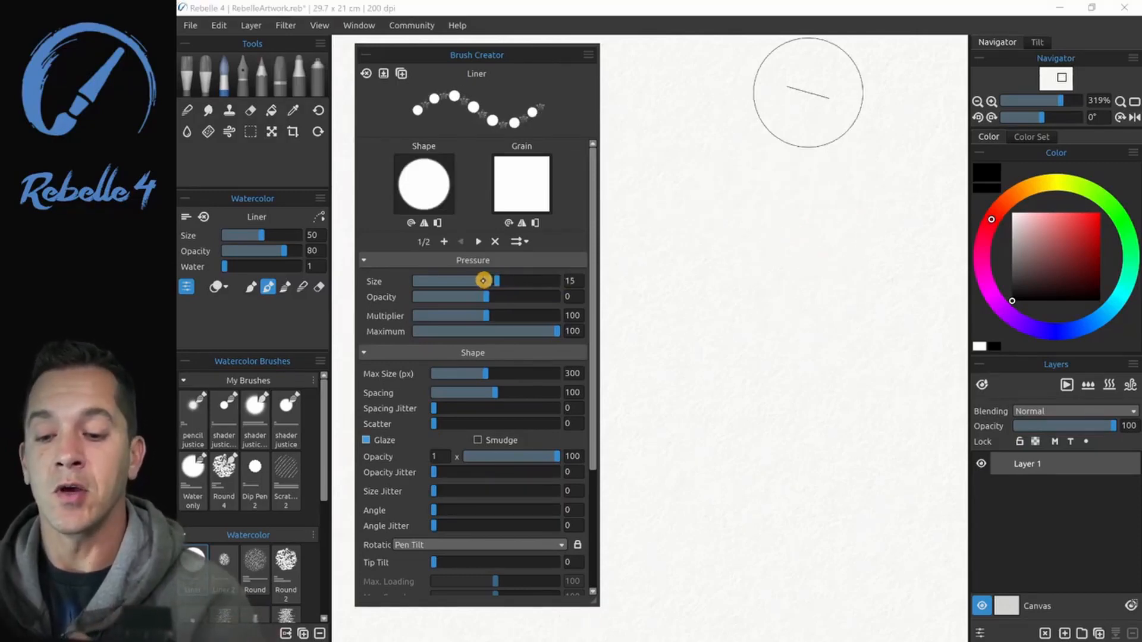